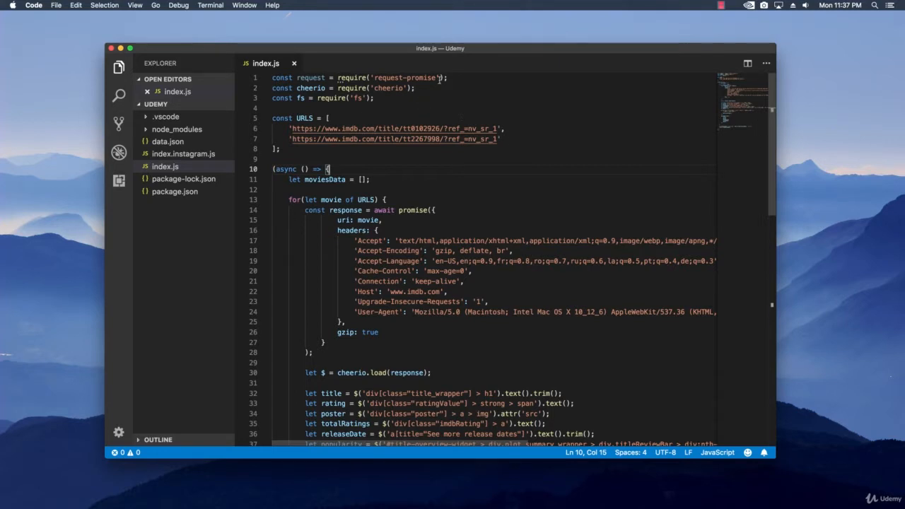
Step: Rename the request-promise import to requestPromise and require the plain request module as request
left_click(272, 107)
type("const request = require('request');")
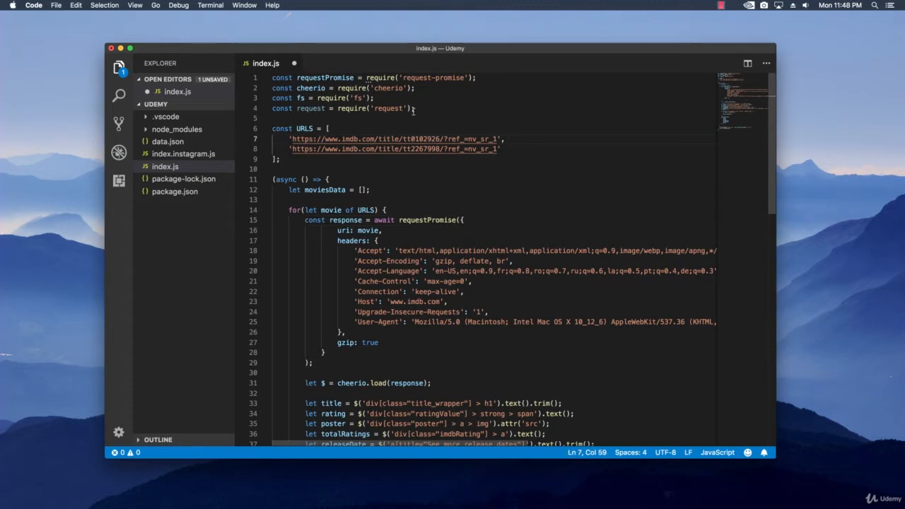
double_click(388, 107)
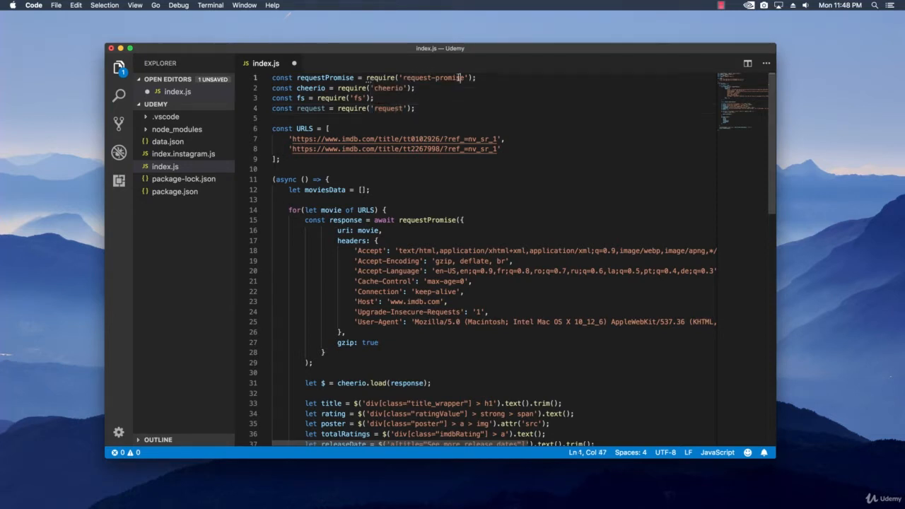
mouse_move(432, 77)
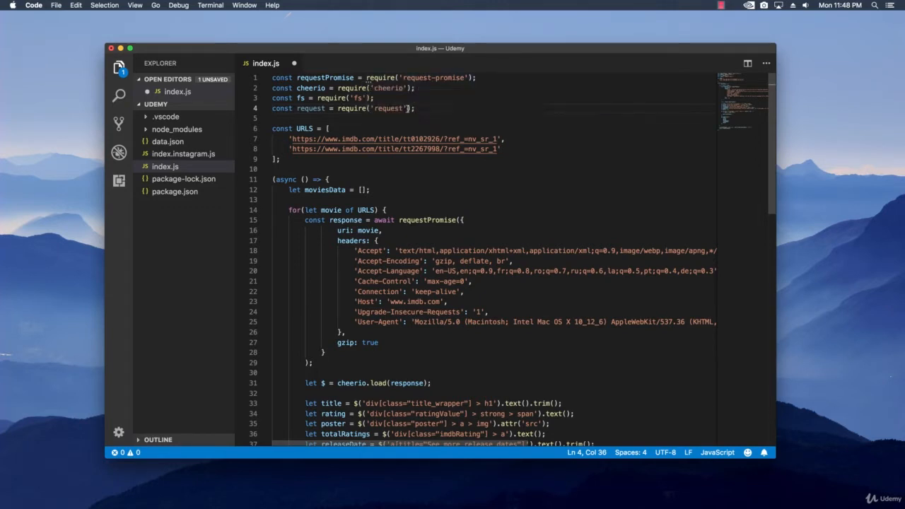
double_click(387, 107)
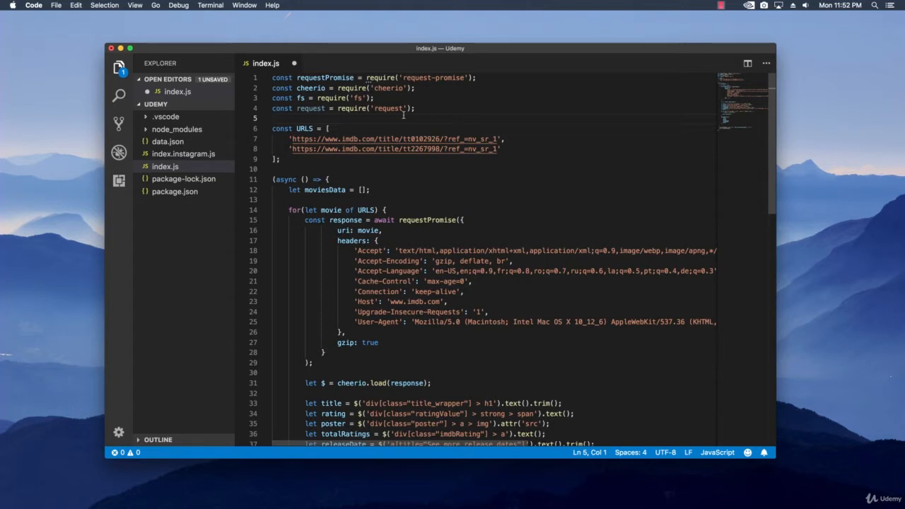
Step: Wrap each URLS entry as an object with a url property and pass movie.url as the uri
left_click(291, 140)
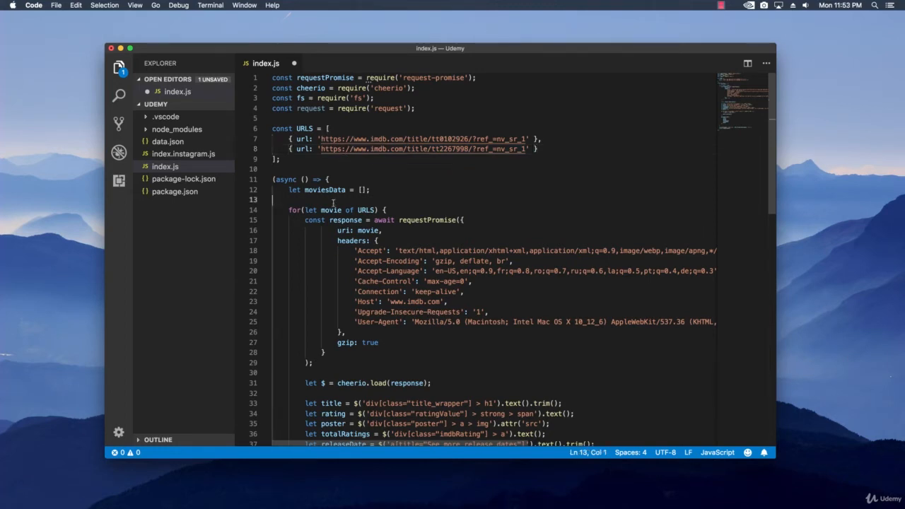
double_click(368, 231)
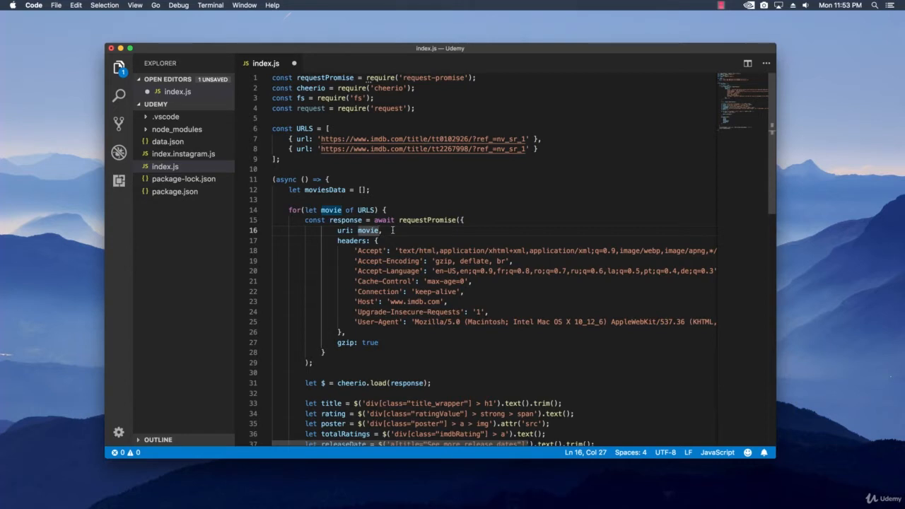
type(".url")
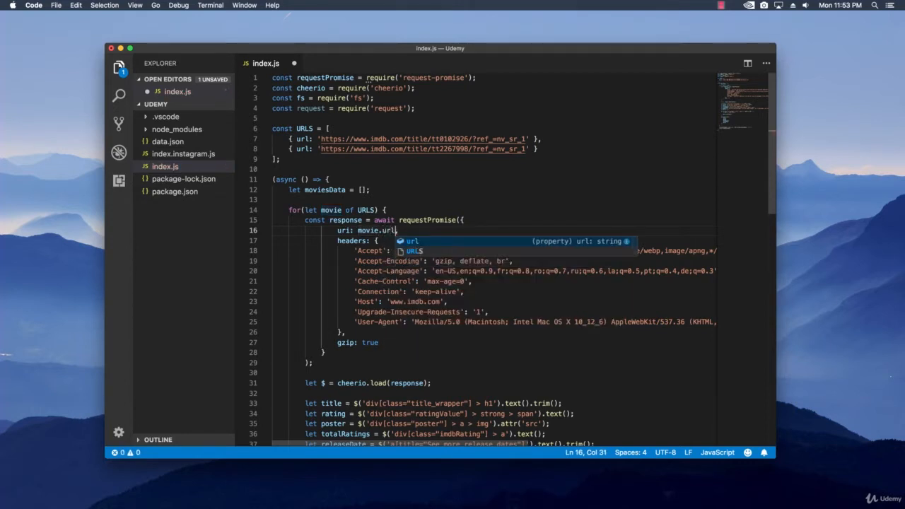
left_click(446, 168)
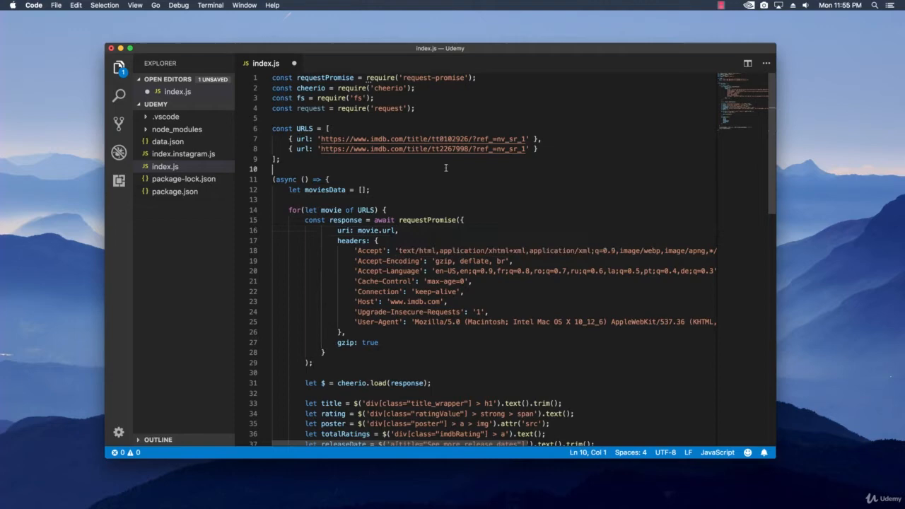
scroll("down", 3)
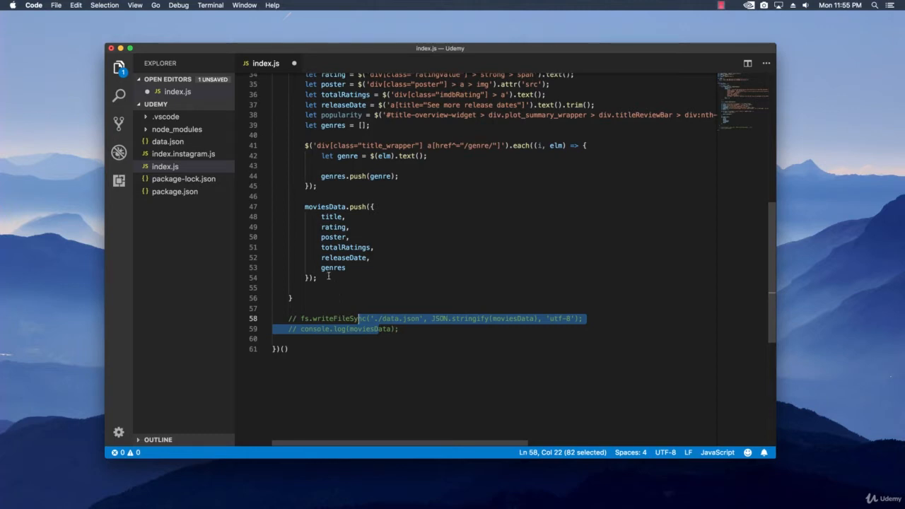
Step: Declare let file = fs.createWriteStream() after the moviesData.push line
left_click(319, 277)
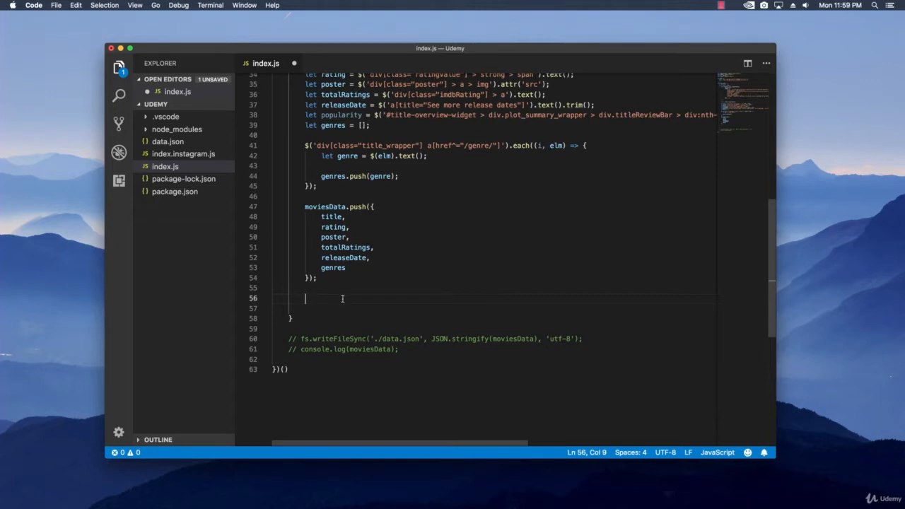
type("let")
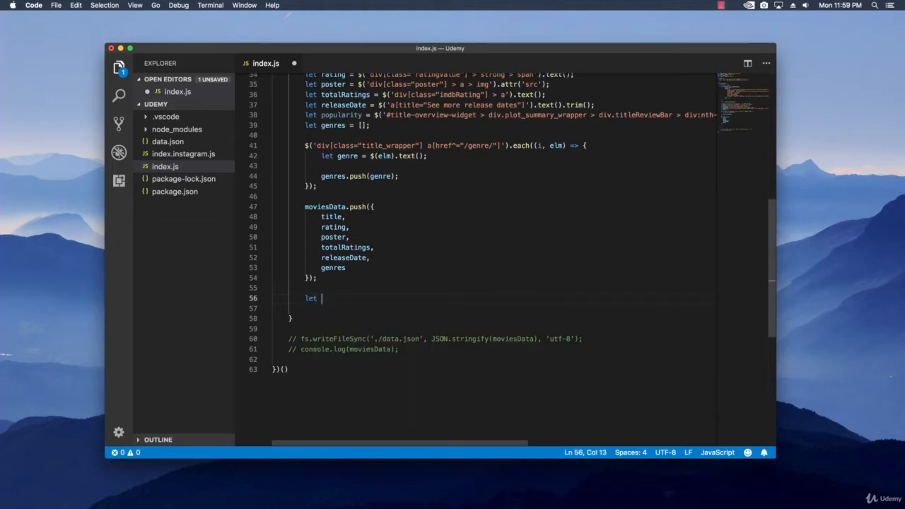
type("c")
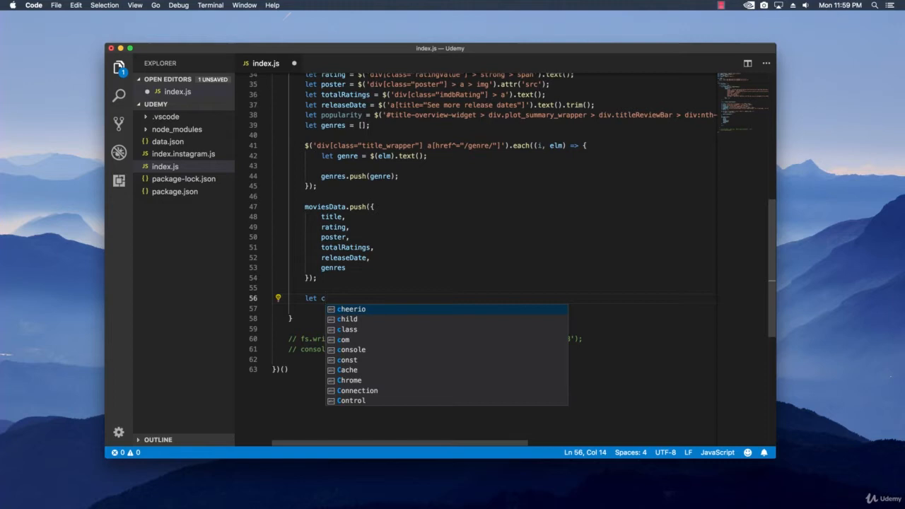
type("file")
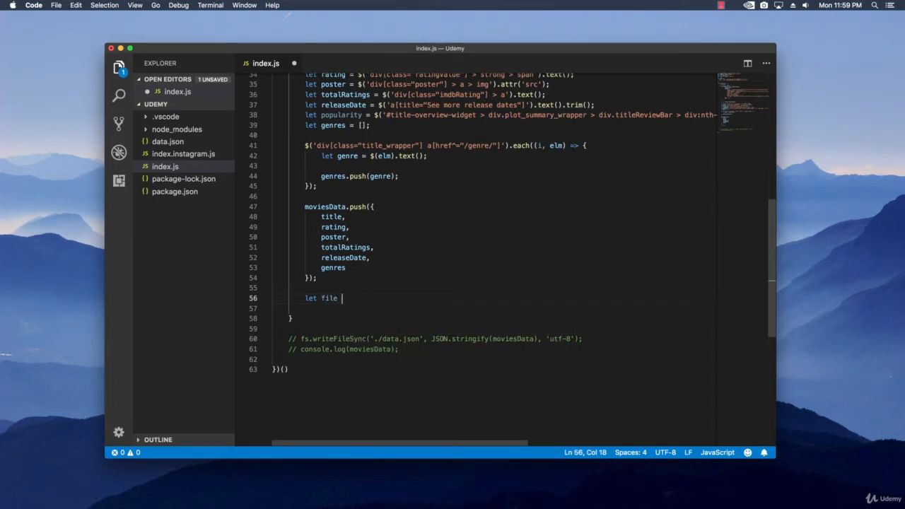
type("= fs")
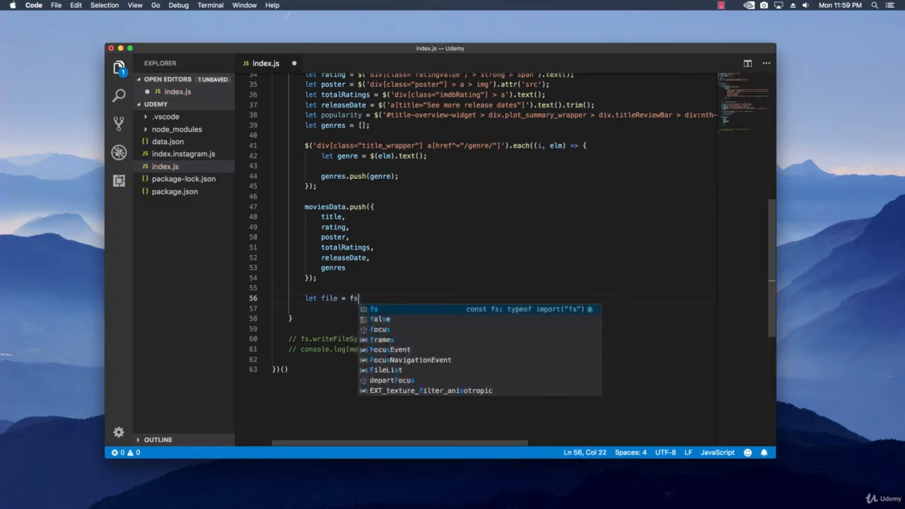
type(".createWriteStream")
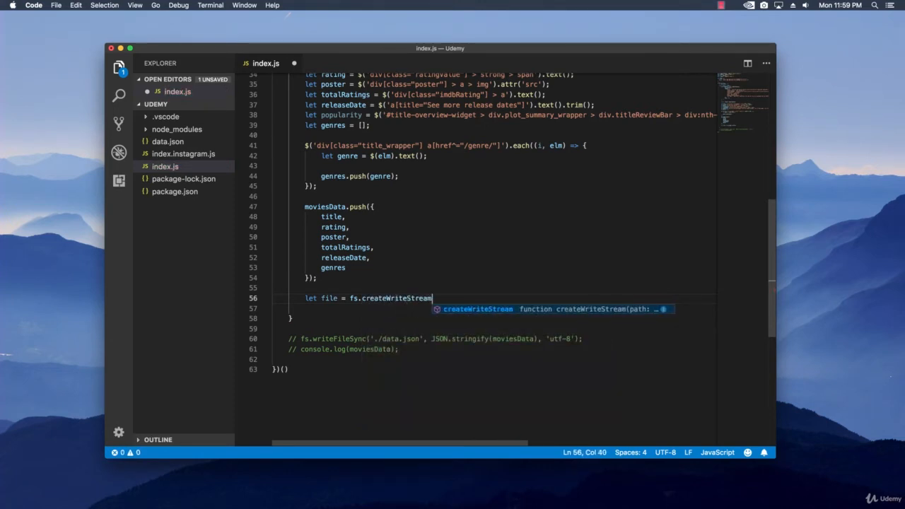
type("()")
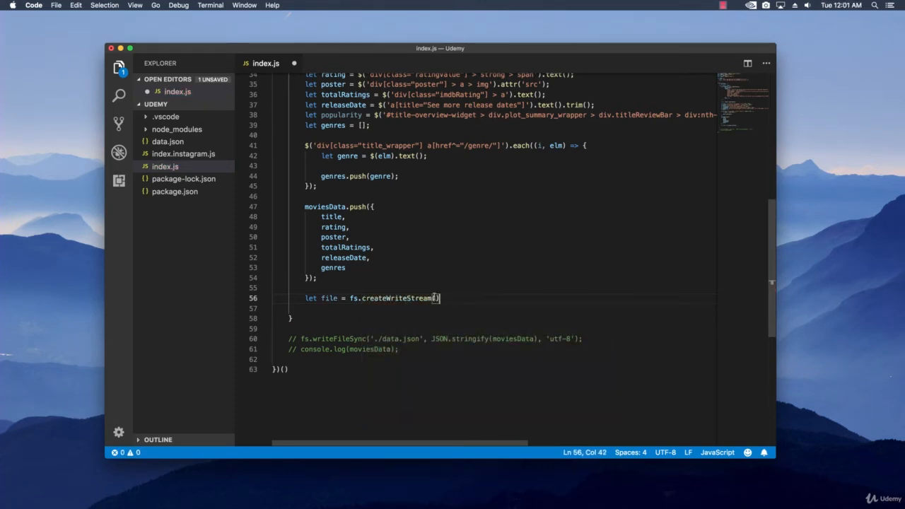
key("Backspace")
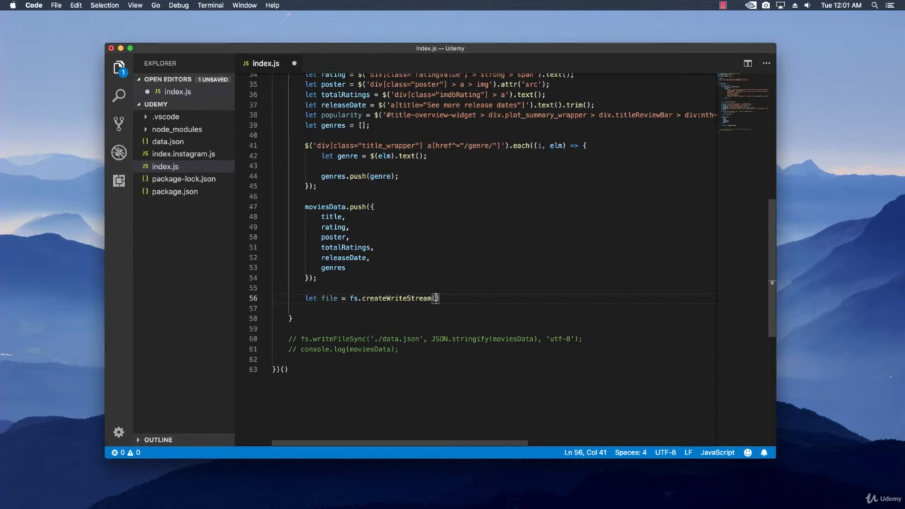
Step: Scroll back up to the URLS list to expand the first entry onto several lines
scroll("up", 3)
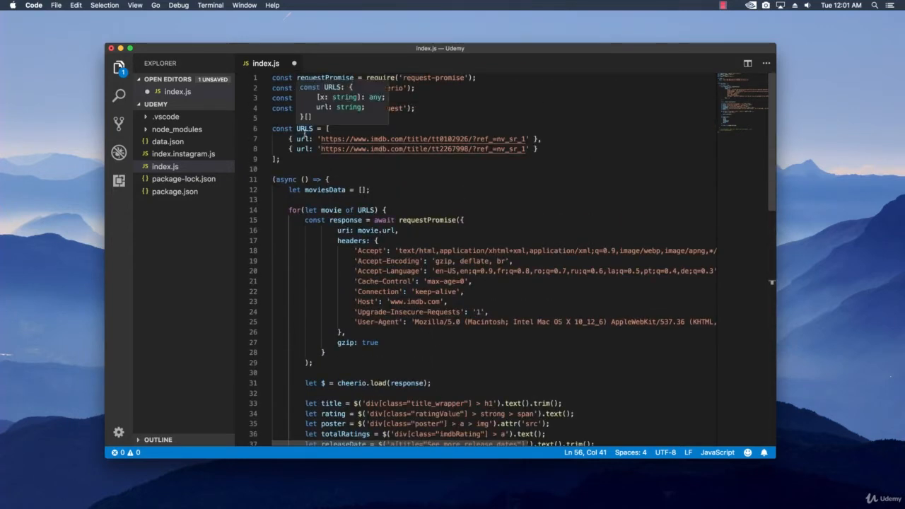
scroll("down", 3)
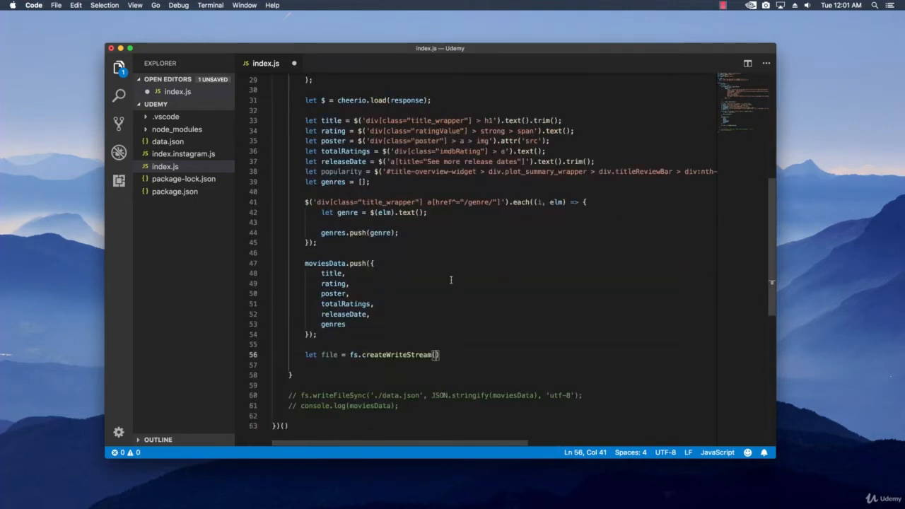
scroll("down", 3)
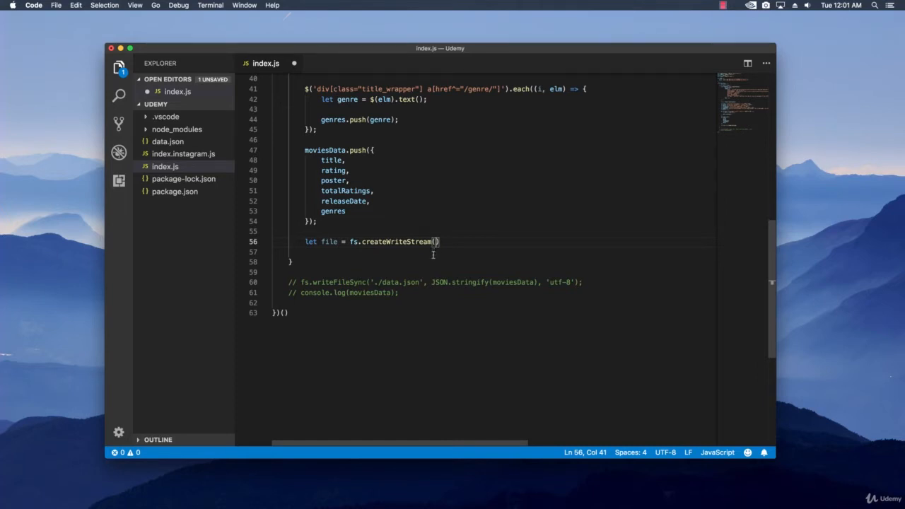
scroll("up", 3)
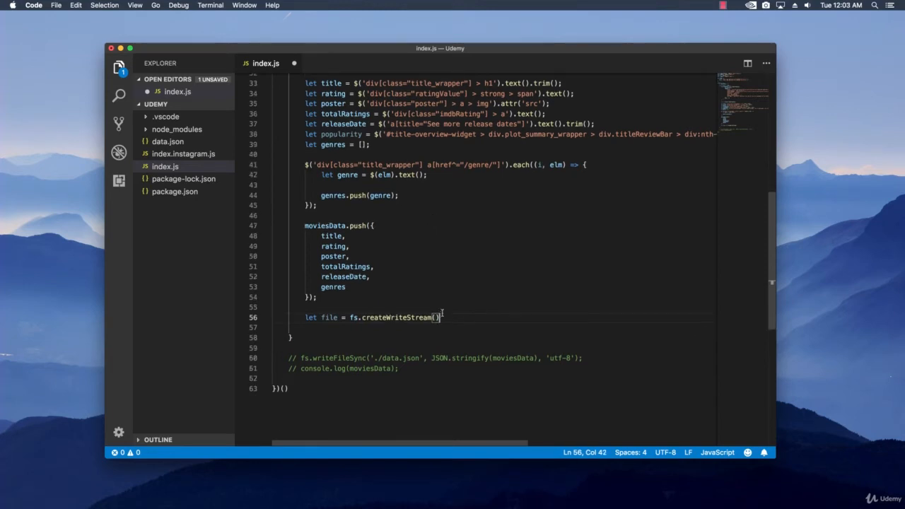
scroll("up", 3)
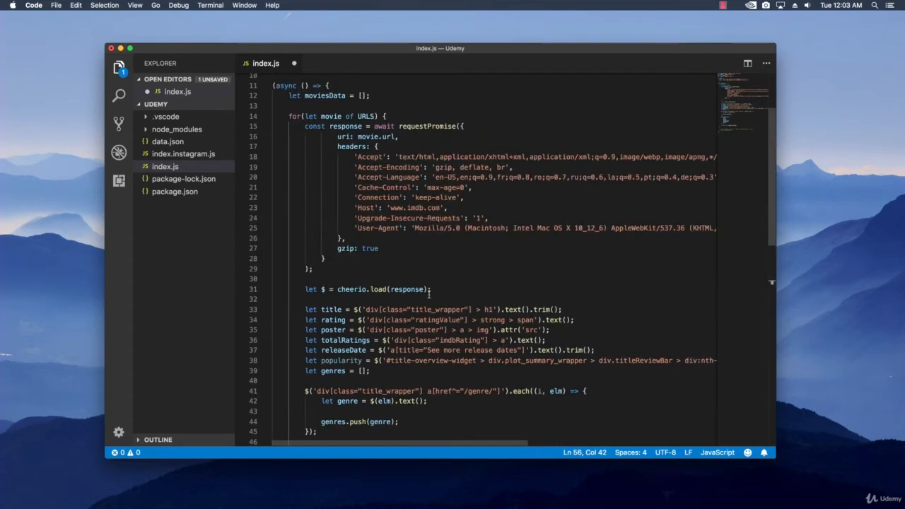
scroll("up", 3)
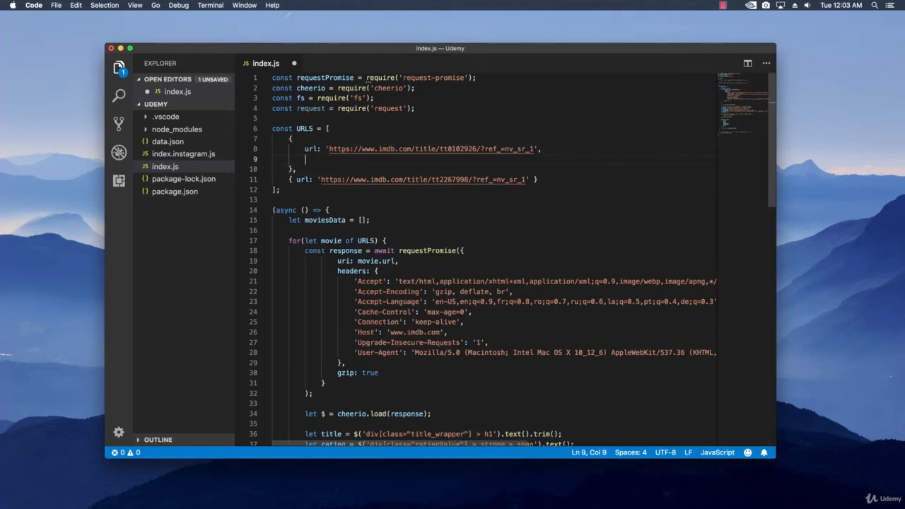
Step: Give the URLS objects id values 'the_silence_of_the_lambs' and 'gone_girl'
type("id:")
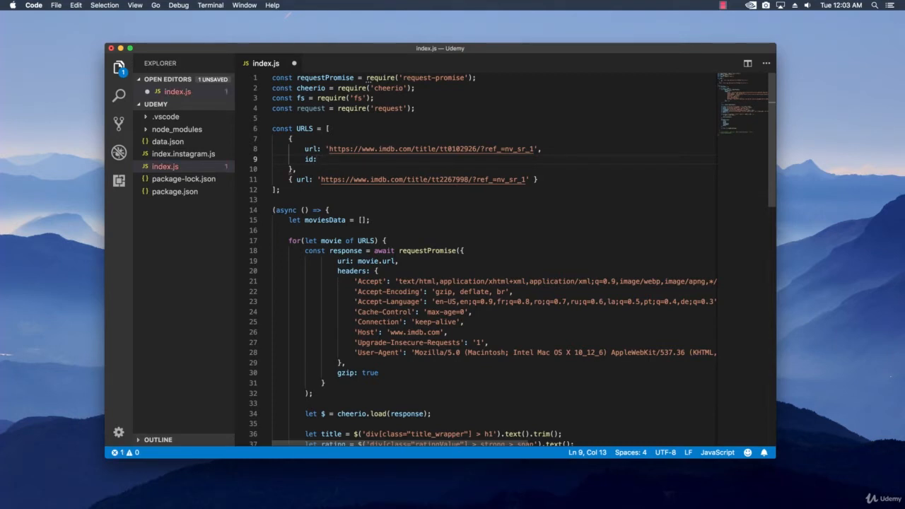
type("''")
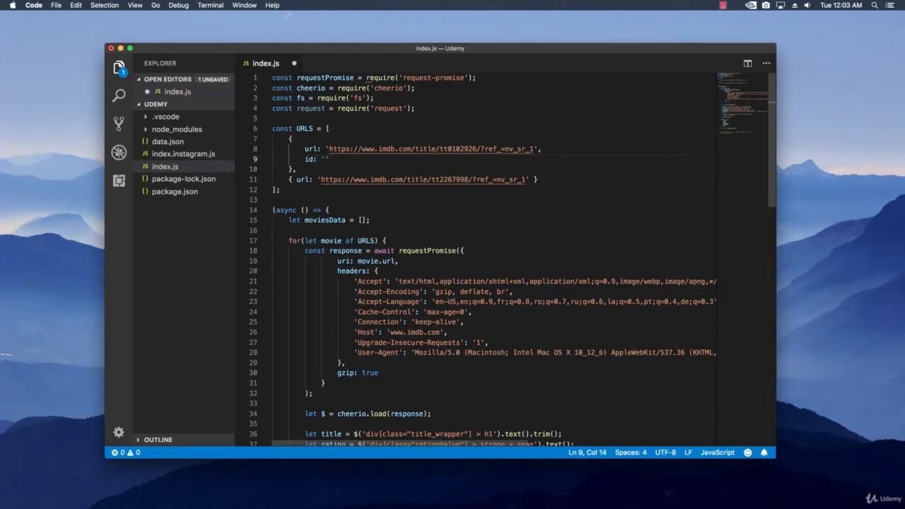
type("the_silence_of_the_lam")
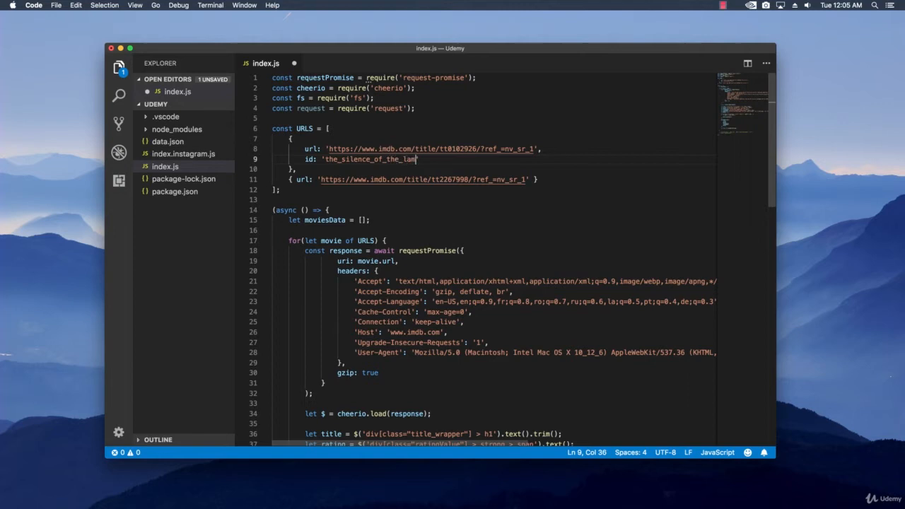
type("bs")
type("id:")
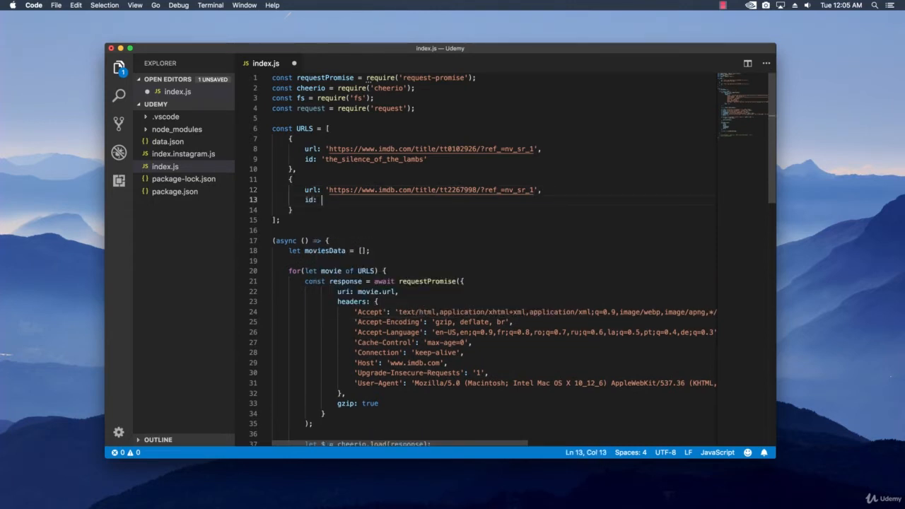
type("'gone_girl")
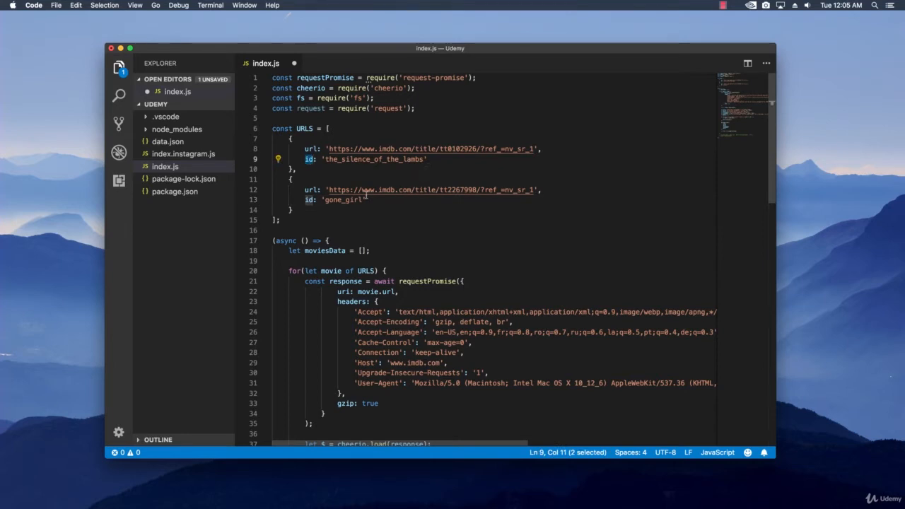
left_click(399, 200)
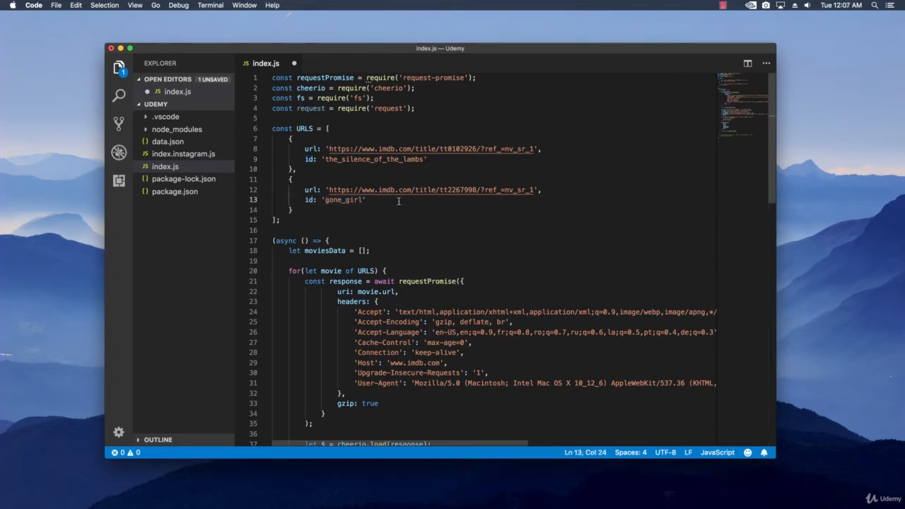
scroll("down", 3)
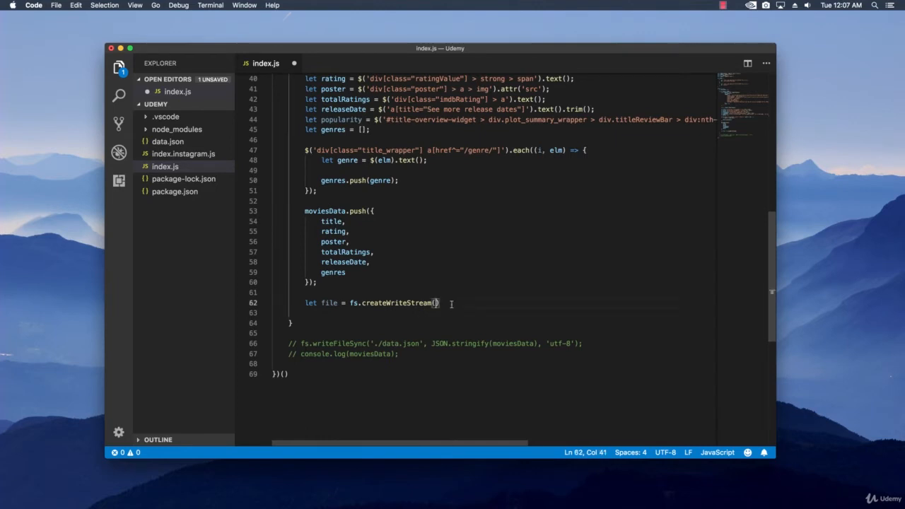
Step: Pass the template literal `${movie.id}.jpg` as the createWriteStream filename
type("``")
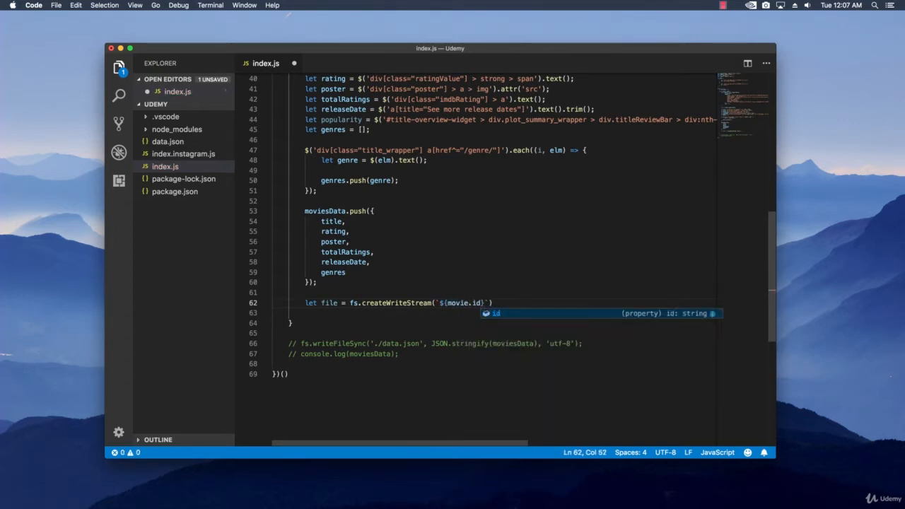
type(".jpg")
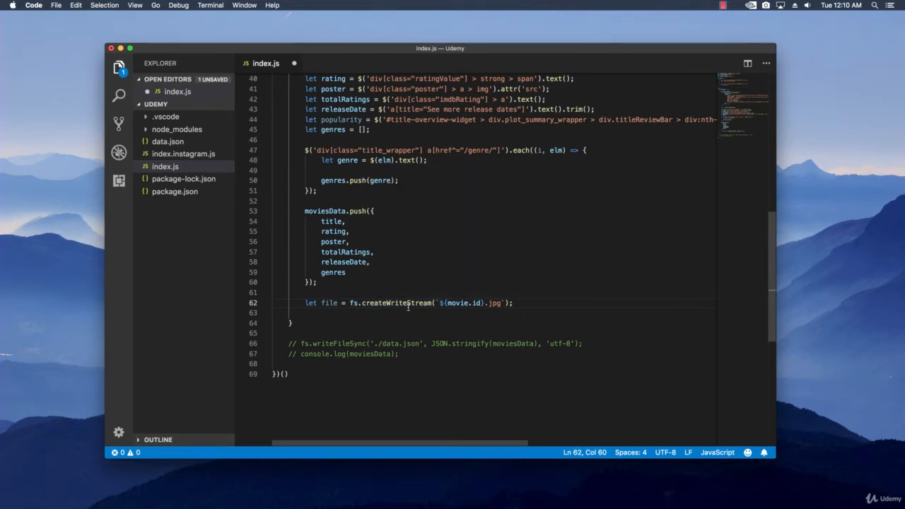
mouse_move(208, 246)
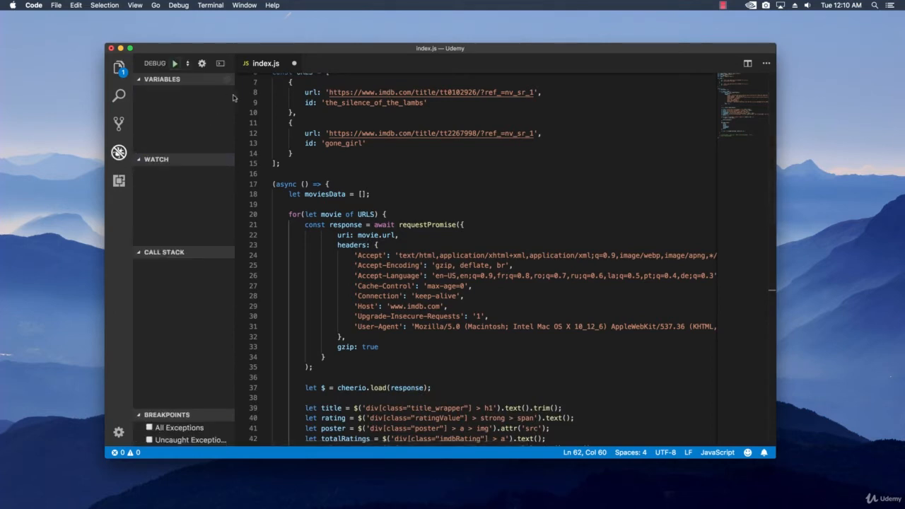
Step: Run index.js in the debugger and inspect the empty gone_girl.jpg and the_silence_of_the_lambs.jpg files
left_click(176, 62)
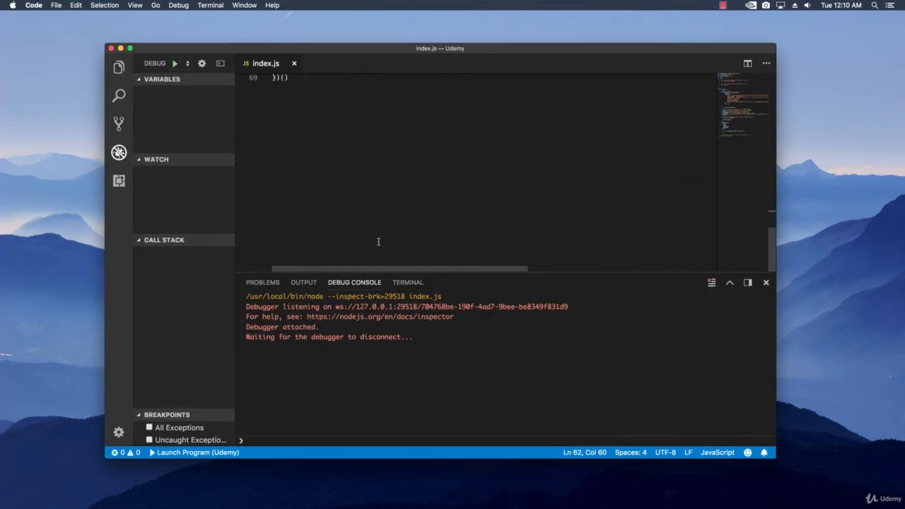
scroll("up", 3)
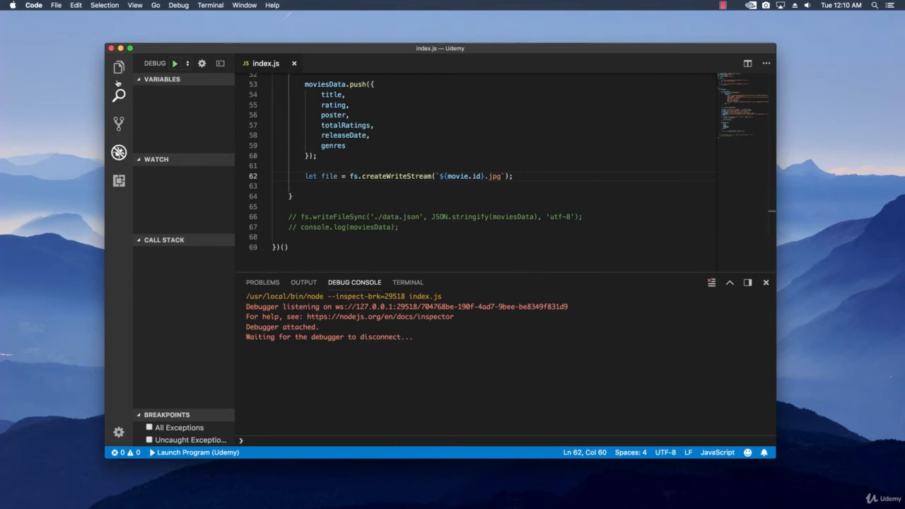
left_click(119, 67)
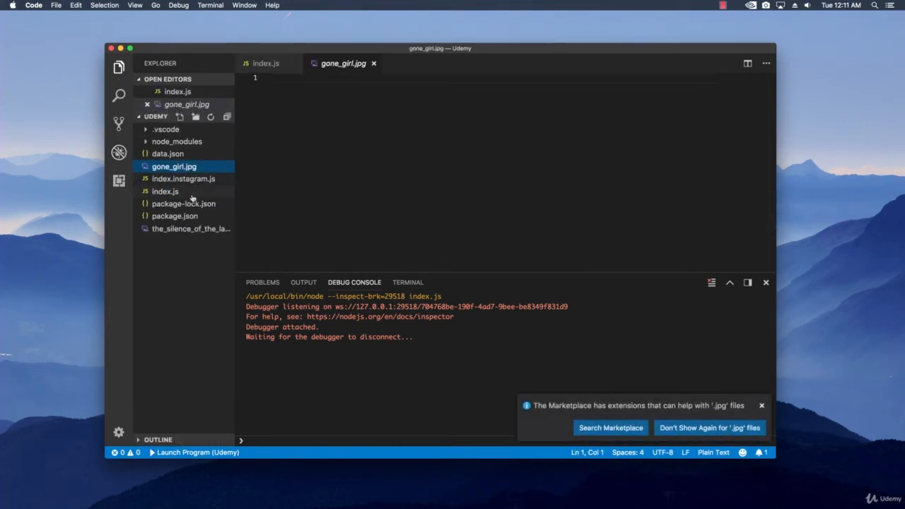
left_click(191, 229)
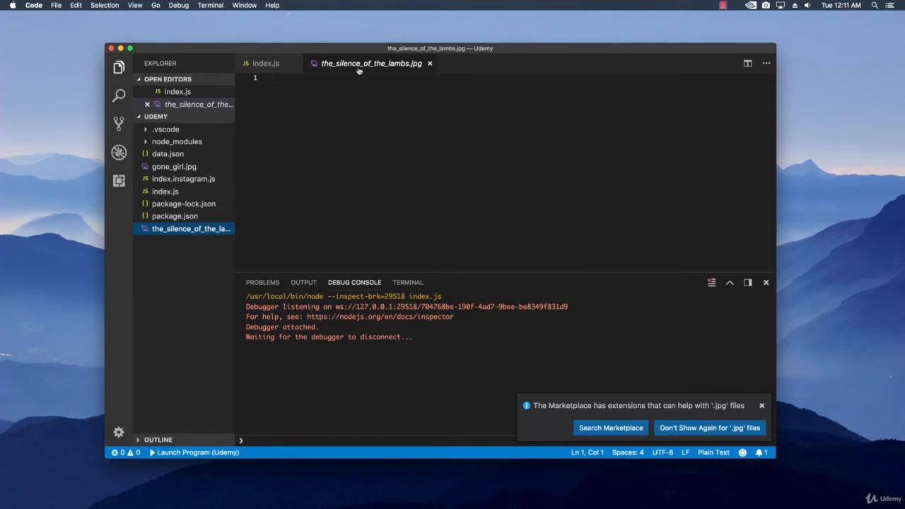
left_click(266, 62)
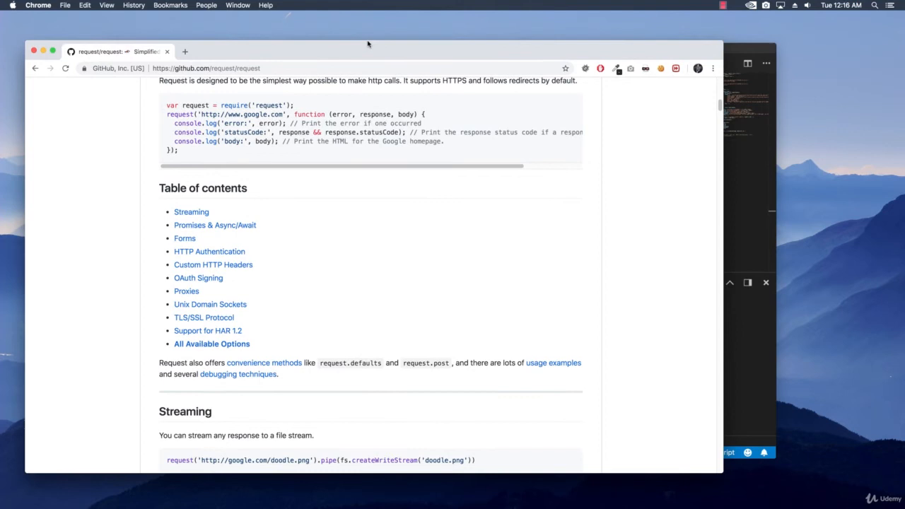
mouse_move(395, 156)
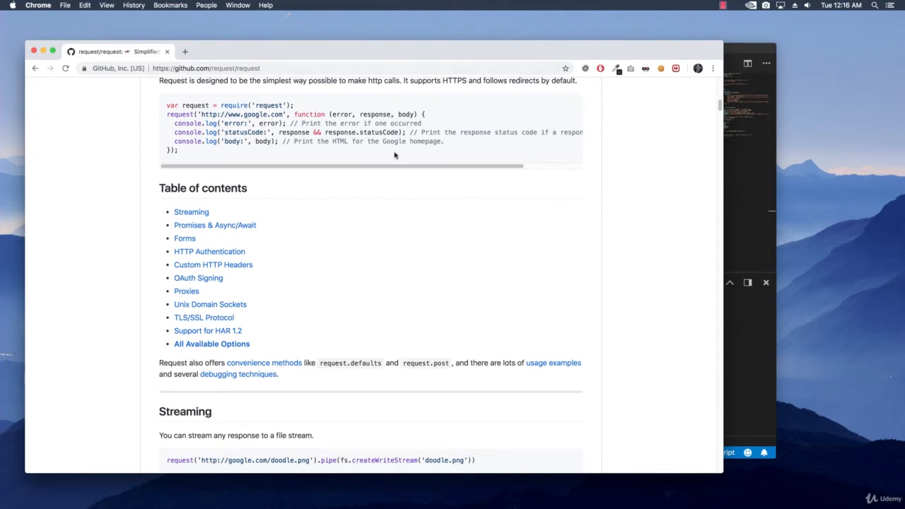
mouse_move(394, 158)
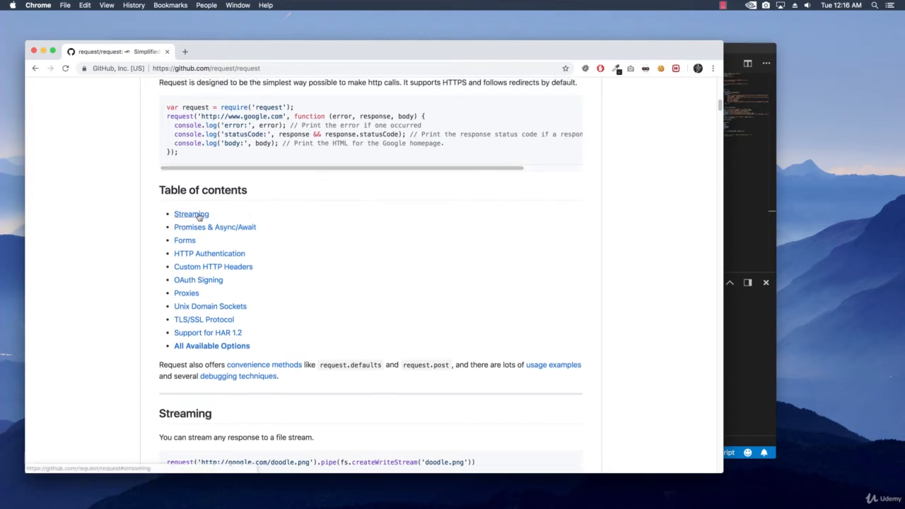
Step: Jump to the Streaming section of request's GitHub docs with the pipe-to-write-stream example
left_click(192, 213)
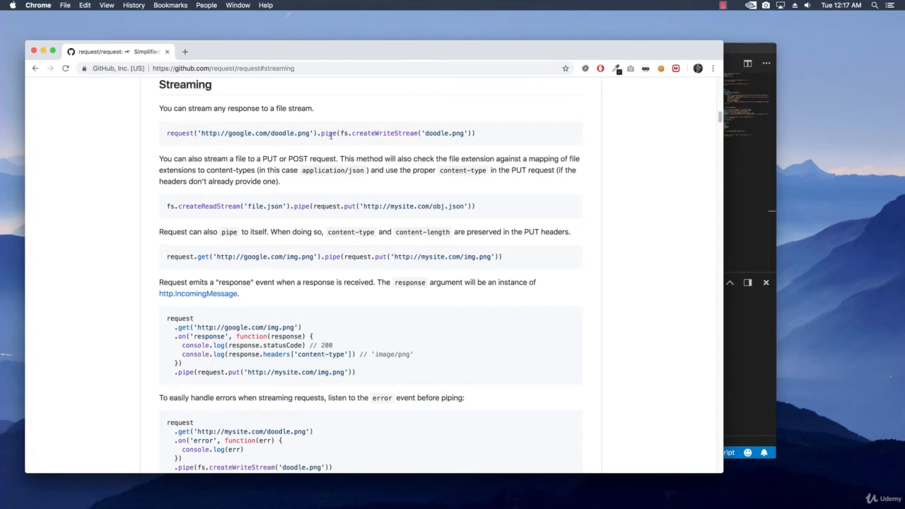
mouse_move(340, 140)
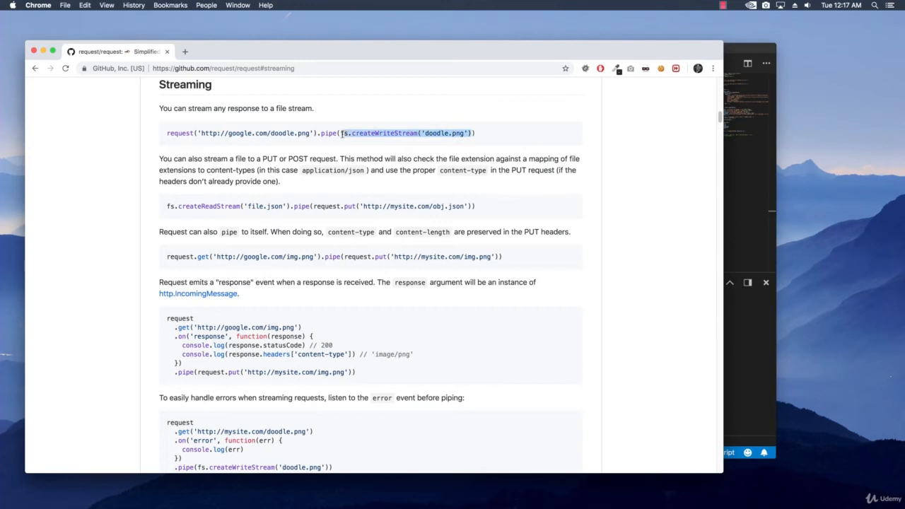
left_click(382, 133)
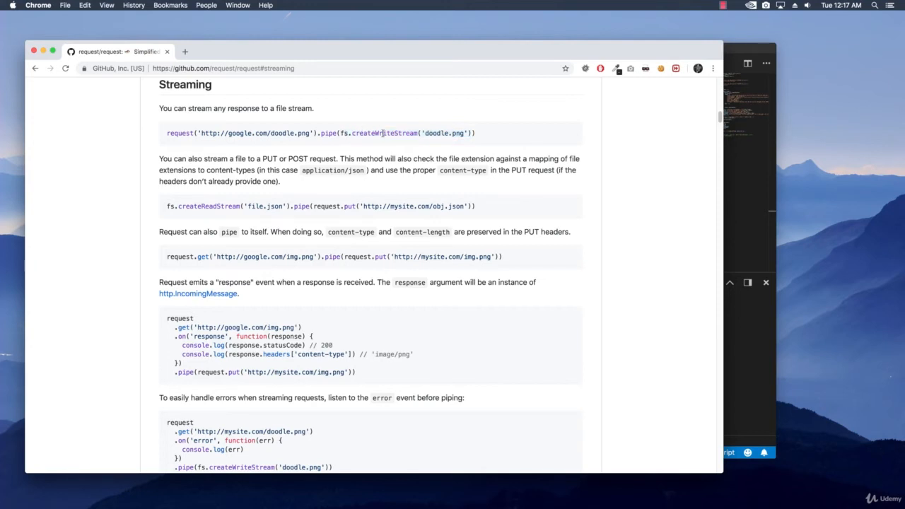
mouse_move(416, 141)
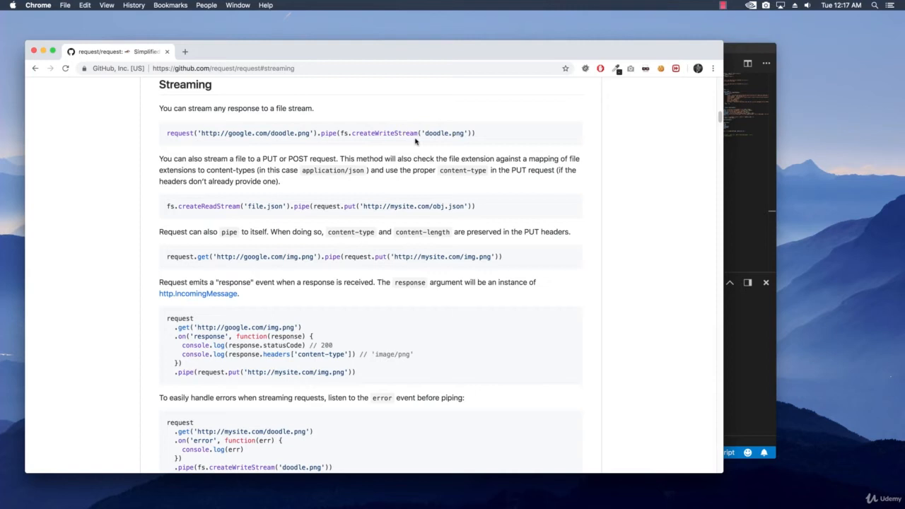
mouse_move(413, 149)
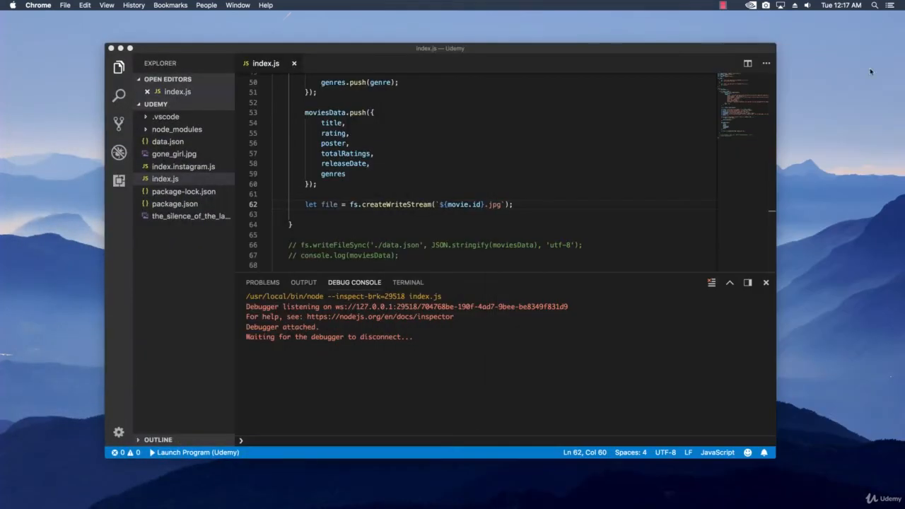
mouse_move(441, 215)
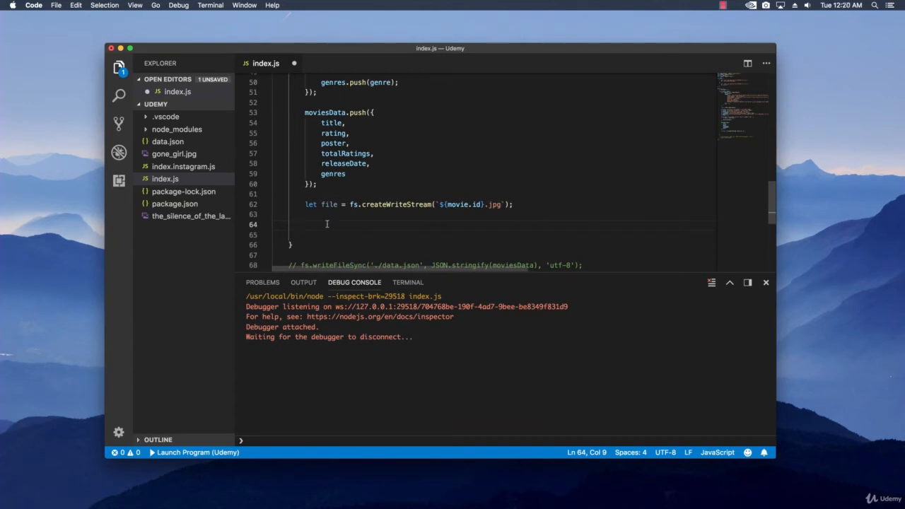
Step: Declare let stream = request({ uri: movie.poster }) below the write stream line
type("let")
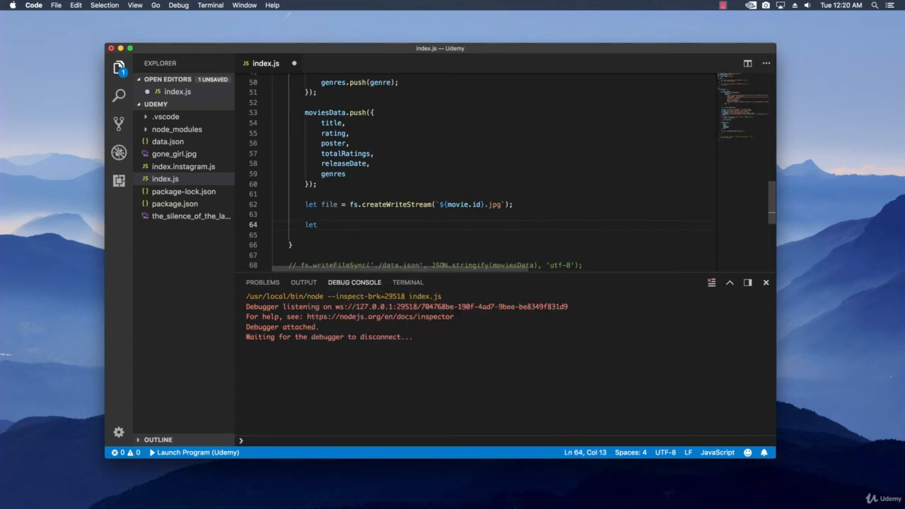
type("stream =")
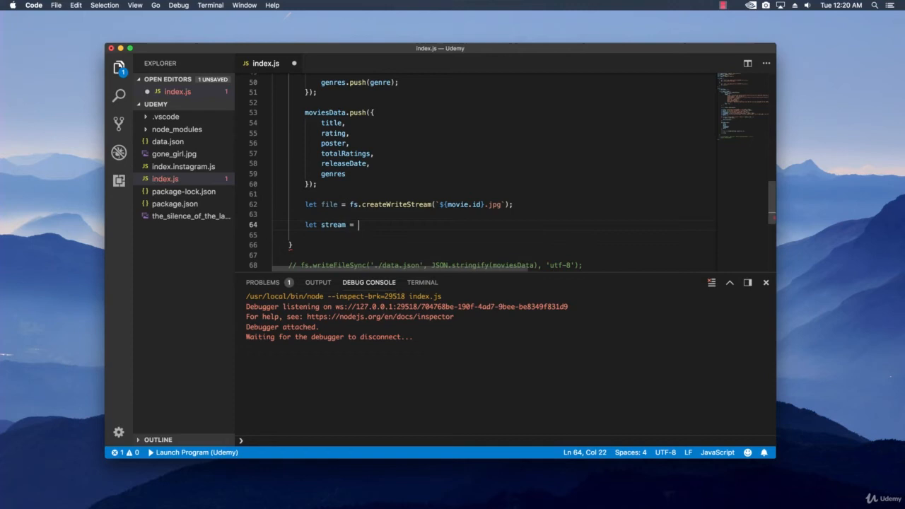
type("req")
left_click(492, 234)
type("uri:")
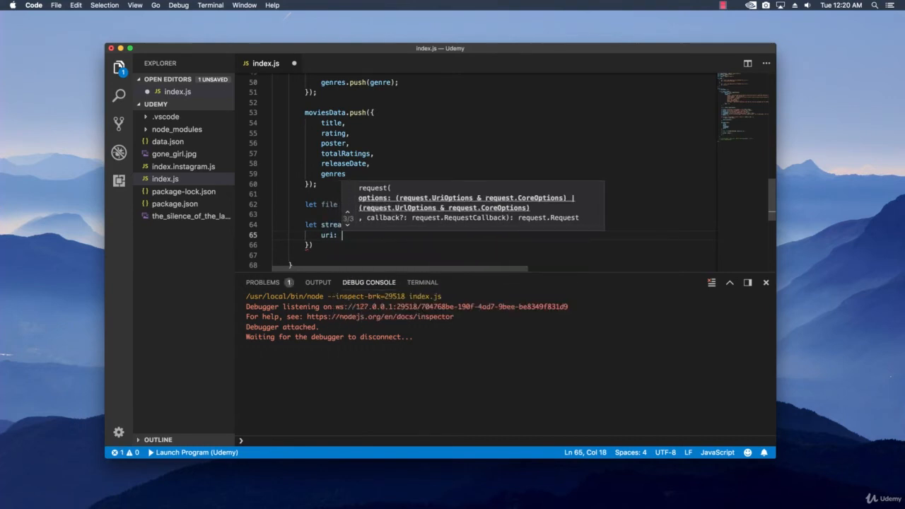
type("movi")
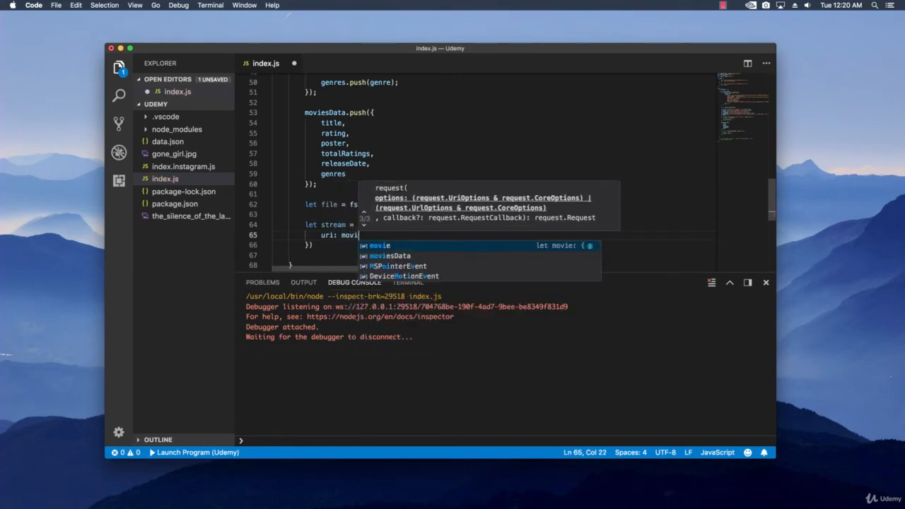
type(".poster,")
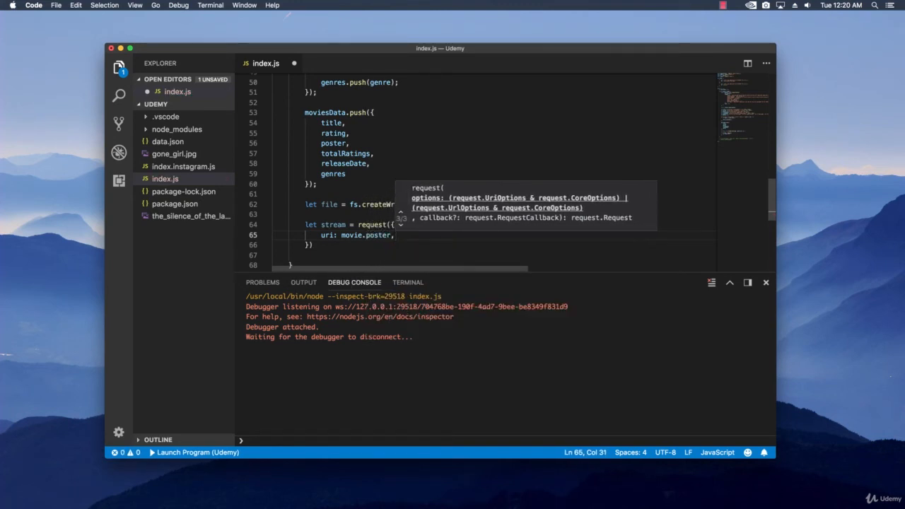
key("enter")
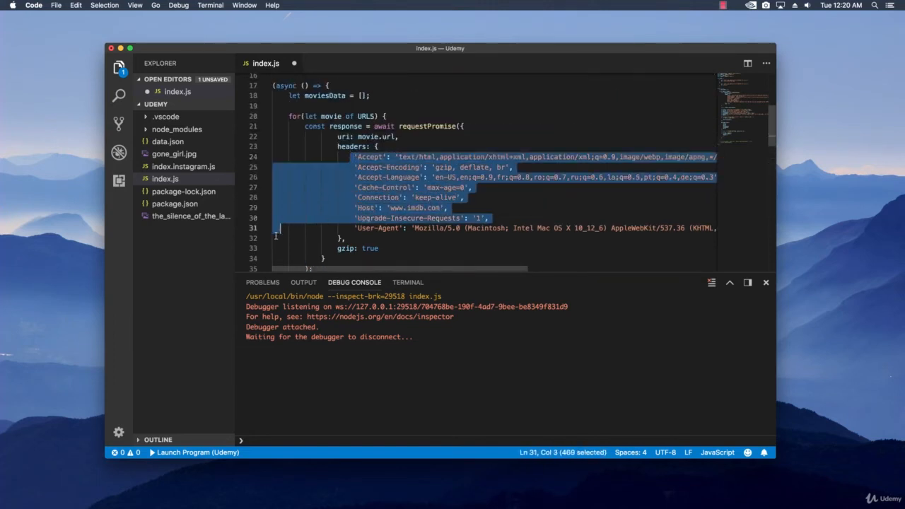
Step: Give the poster request the IMDb headers and gzip: true, then chain .pipe(file)
scroll("down", 3)
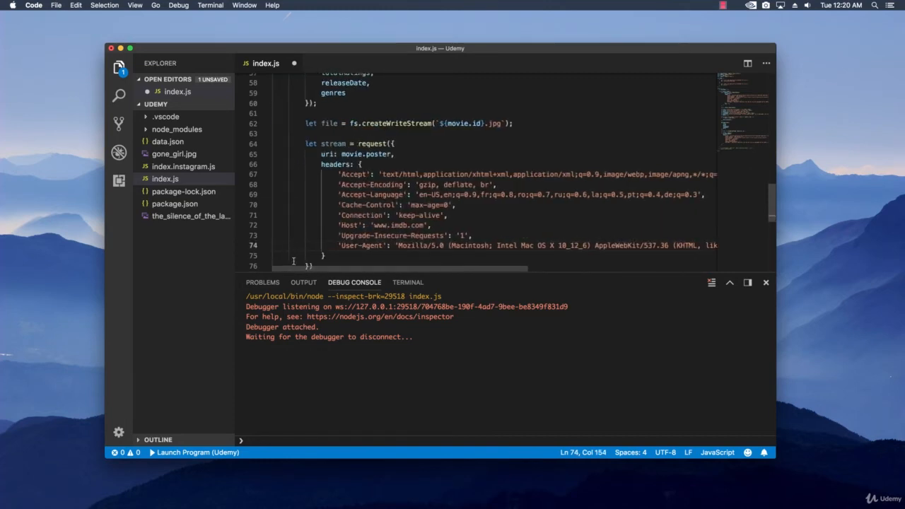
double_click(403, 225)
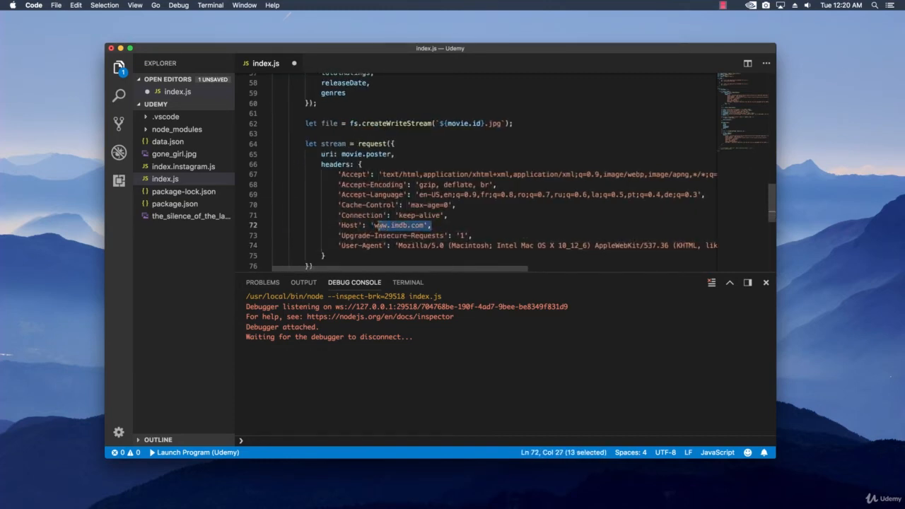
left_click(431, 224)
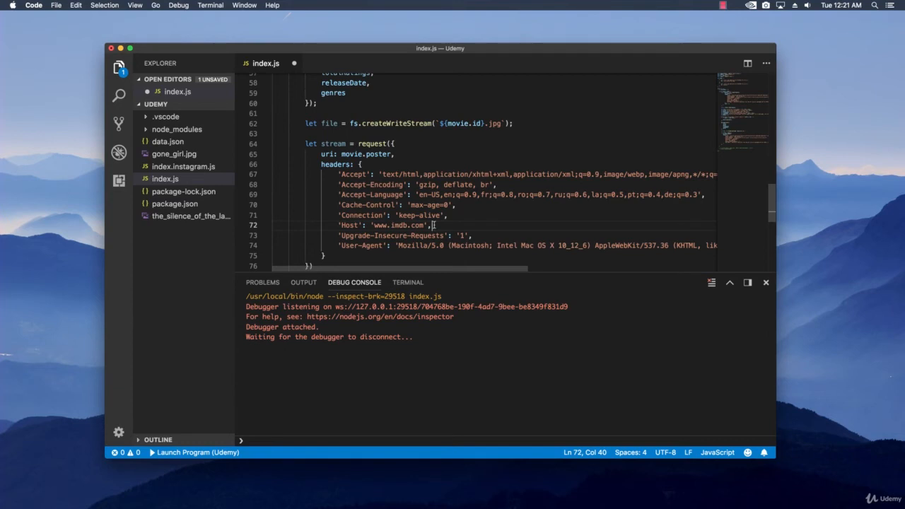
type("gzip: true")
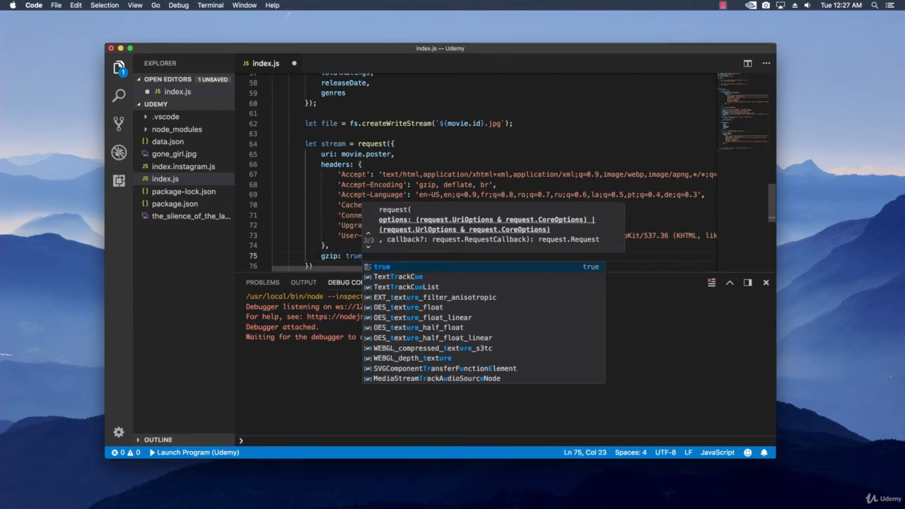
scroll("down", 3)
type(".pipe()")
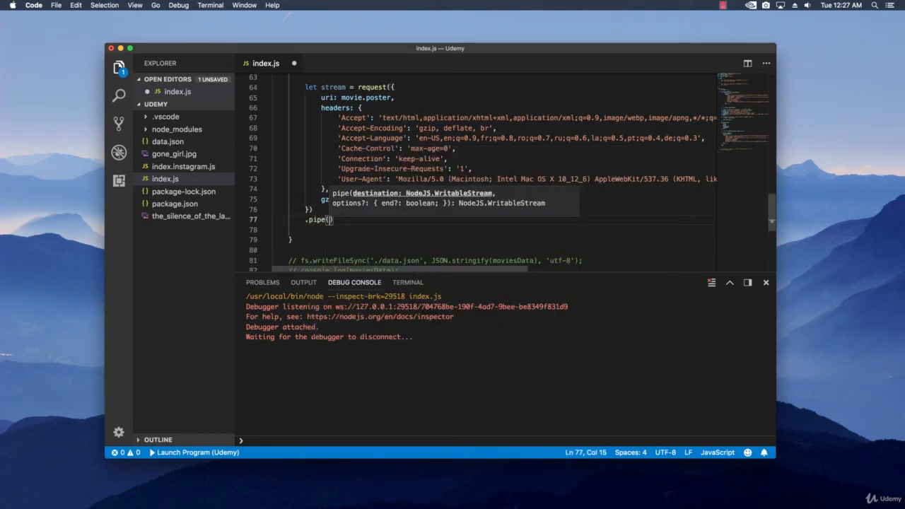
double_click(330, 151)
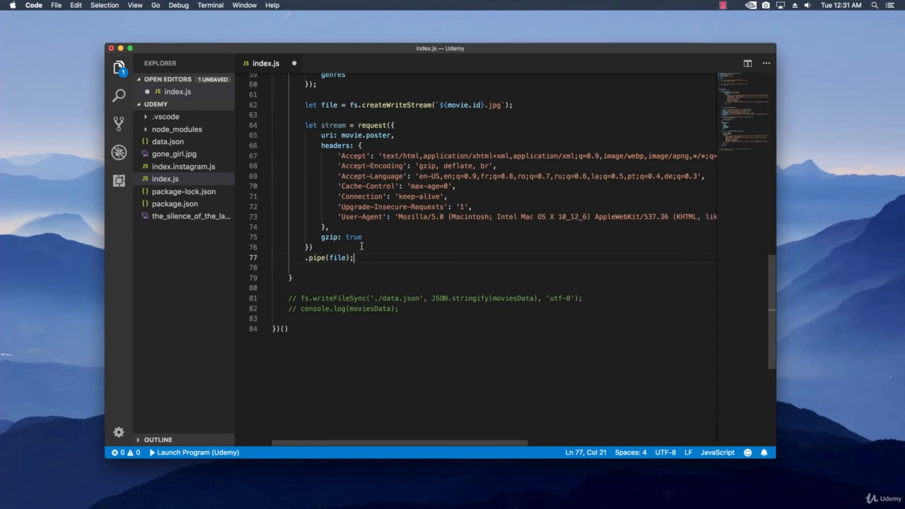
Step: Review the createWriteStream and request(...).pipe(file) code, dropping the Host header from the poster request
scroll("up", 3)
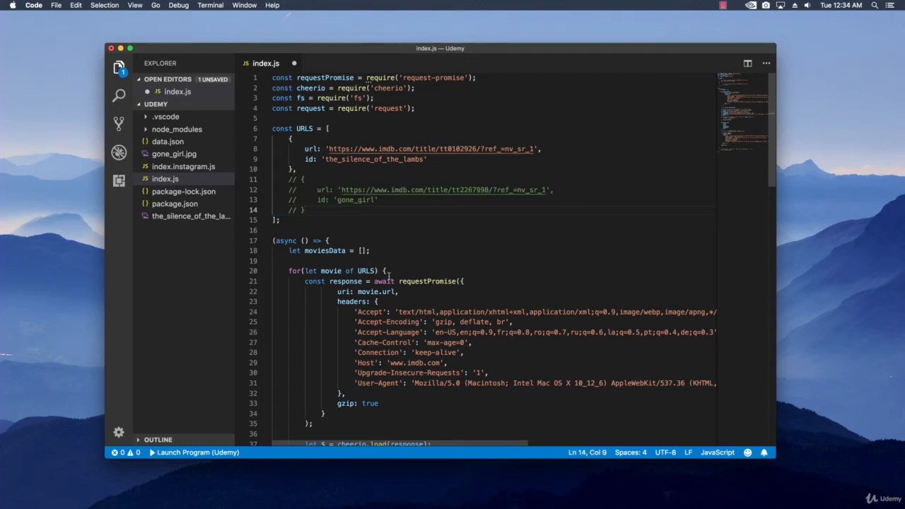
scroll("down", 3)
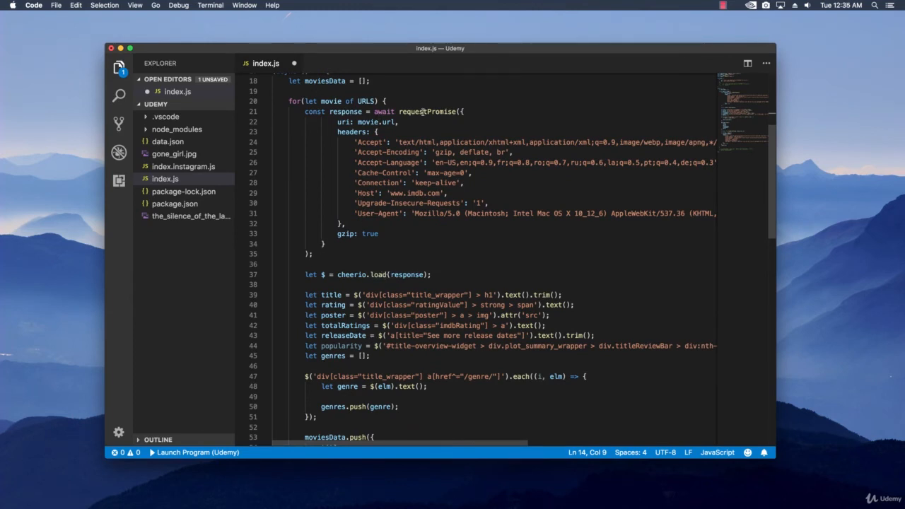
mouse_move(387, 121)
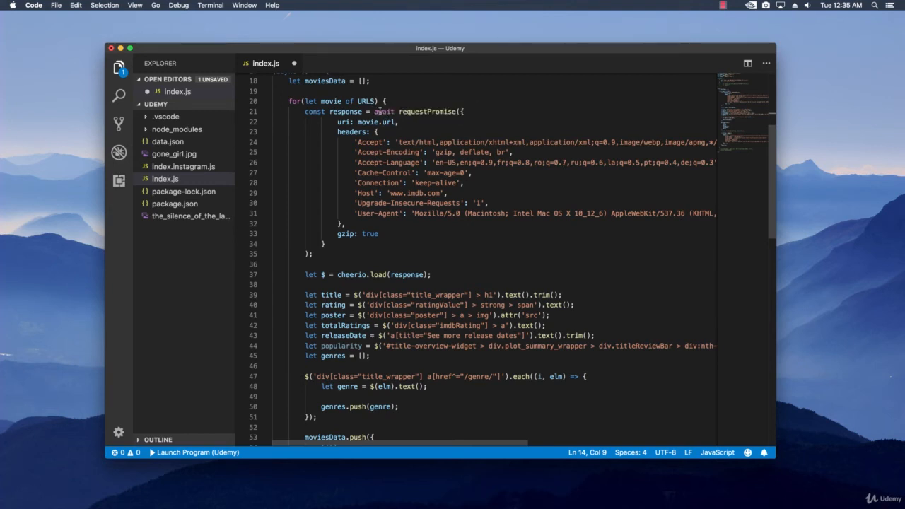
scroll("down", 3)
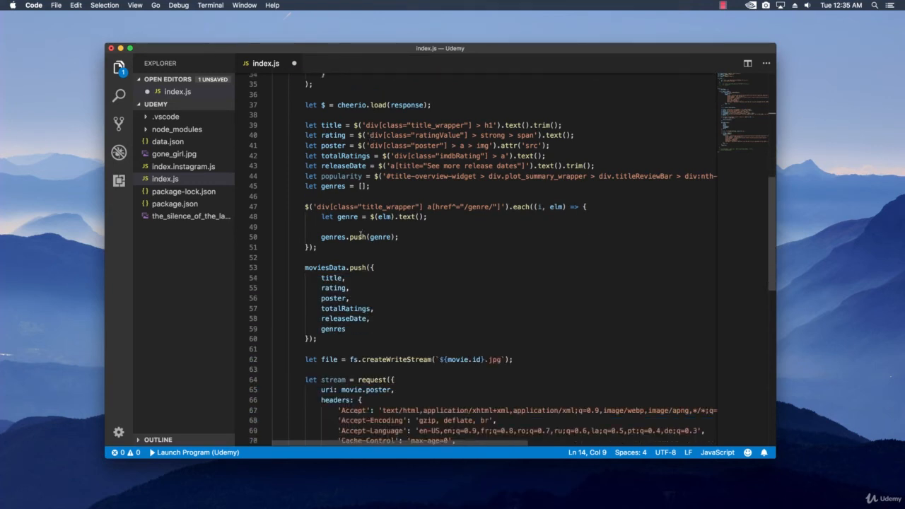
scroll("down", 3)
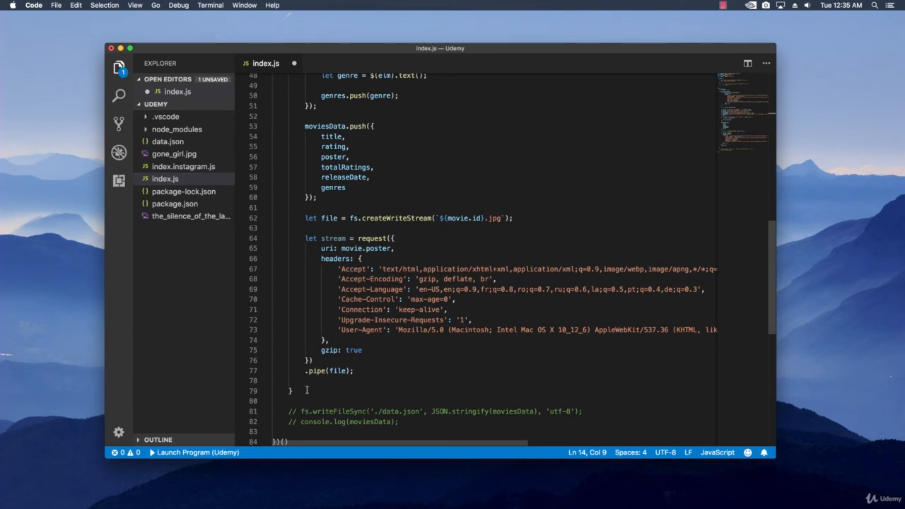
scroll("up", 3)
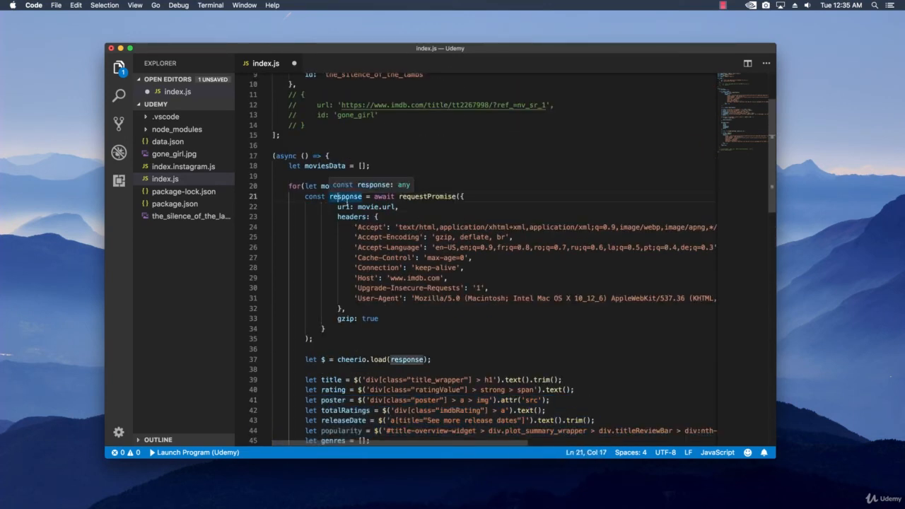
scroll("down", 3)
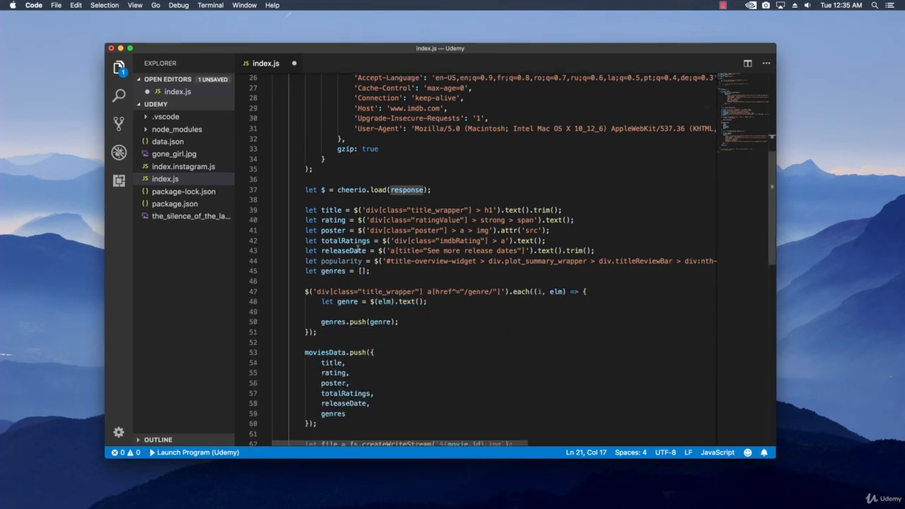
scroll("down", 3)
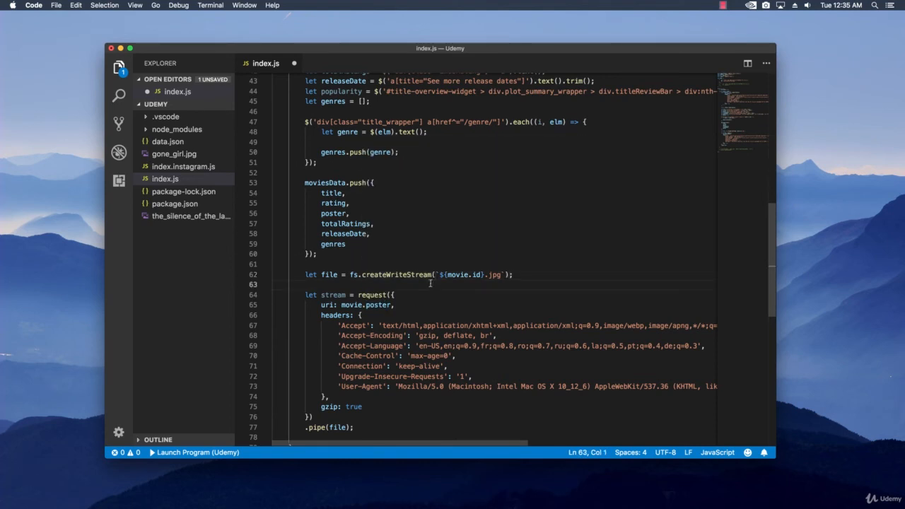
left_click(538, 313)
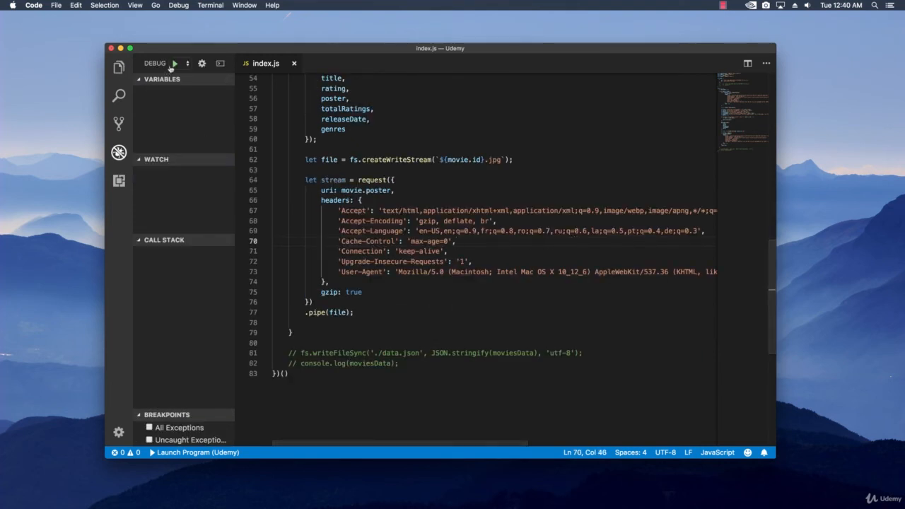
Step: Fix the 'options.uri is a required argument' warning by using uri: poster, then rerun the scraper
left_click(174, 62)
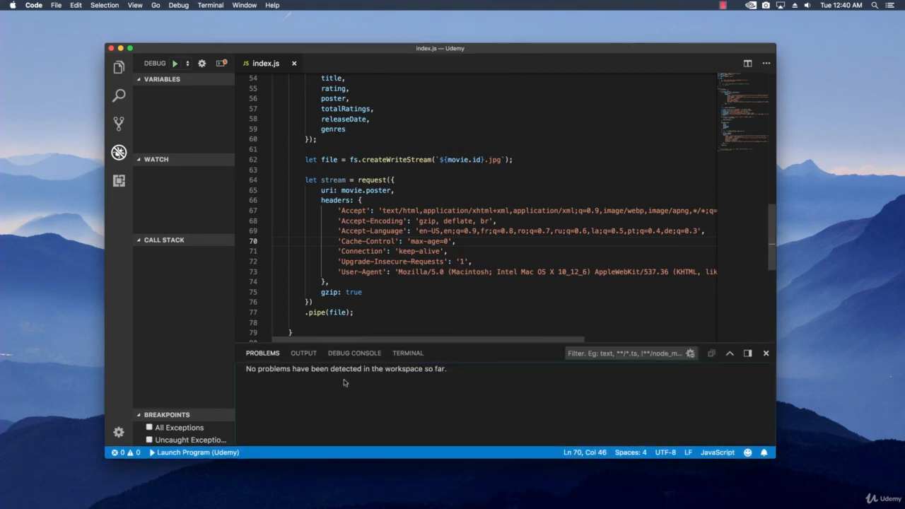
left_click(354, 354)
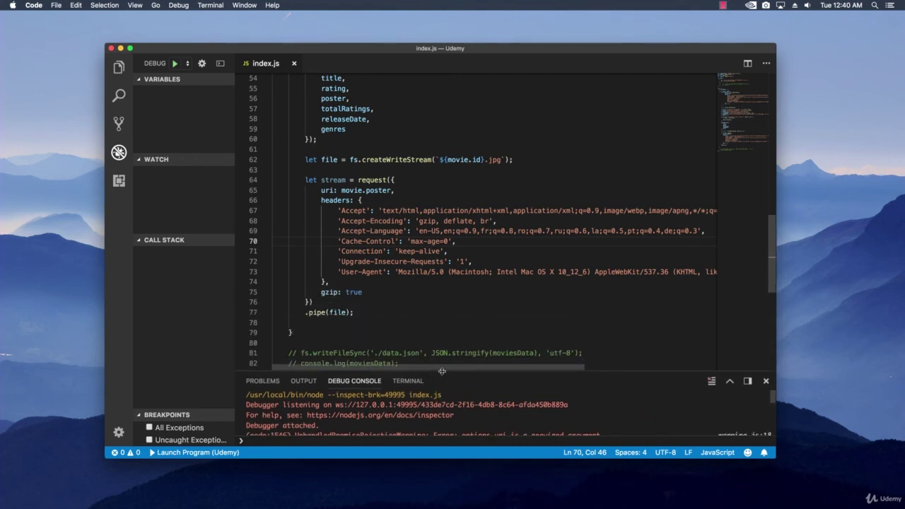
scroll("up", 3)
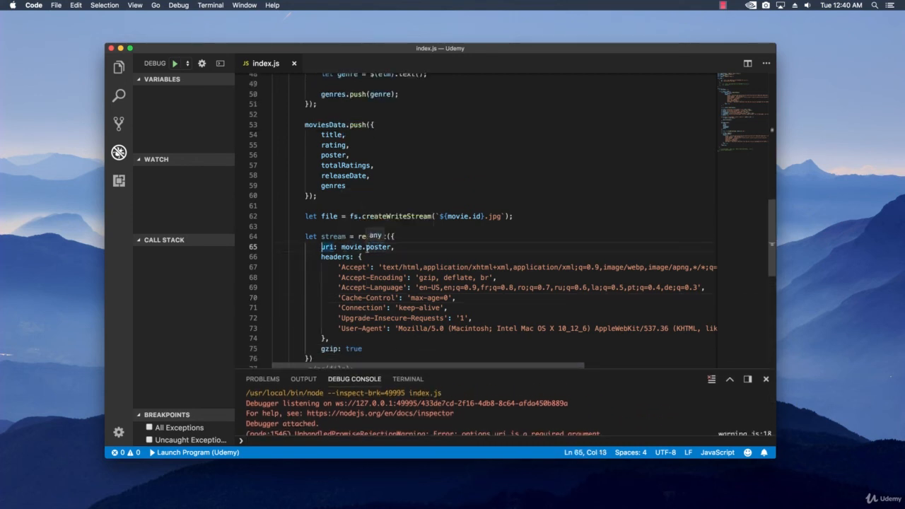
scroll("up", 3)
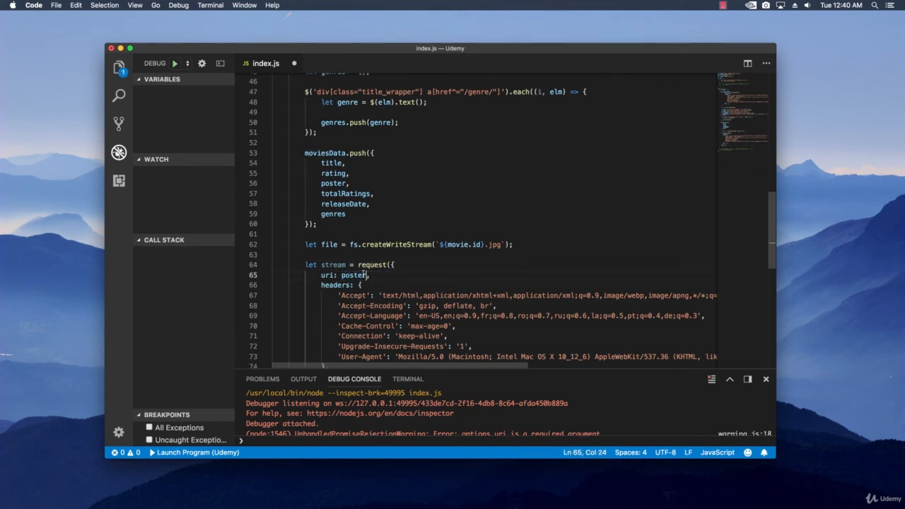
left_click(176, 63)
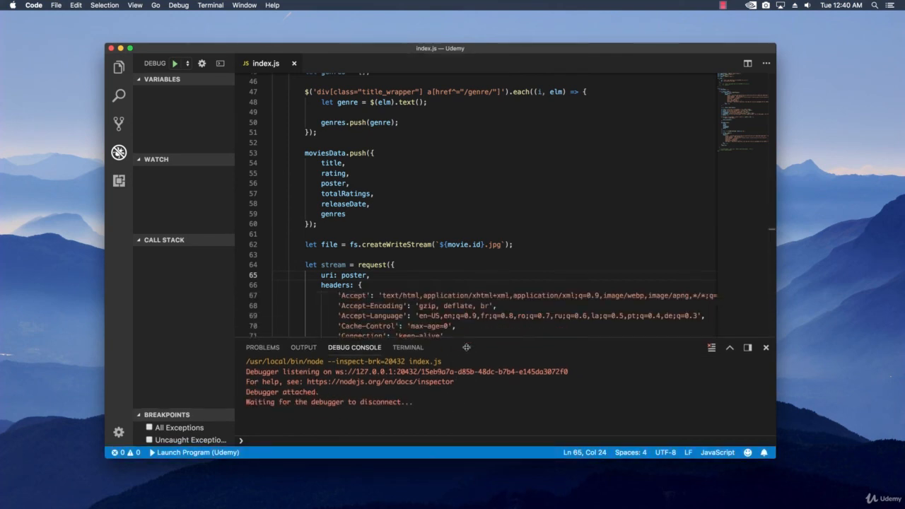
Step: Preview the_silence_of_the_lambs.jpg from the Explorer, then return to index.js
left_click(119, 66)
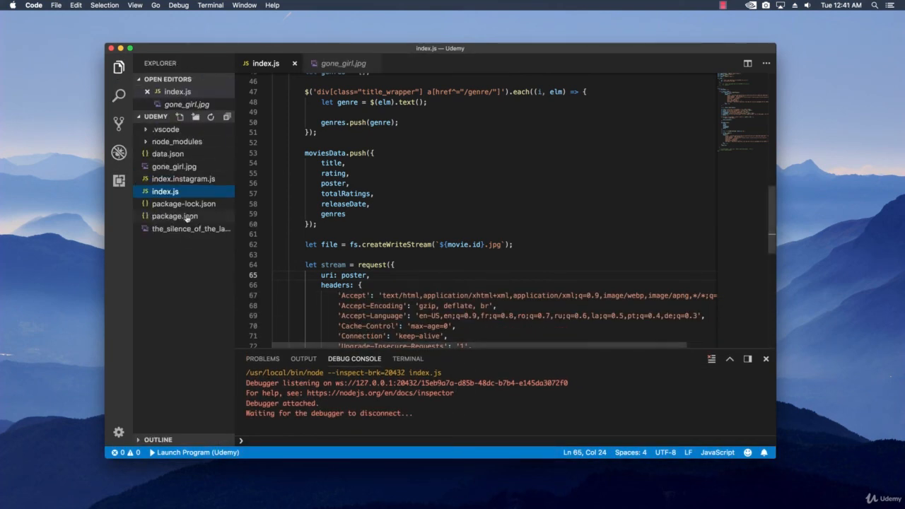
left_click(191, 229)
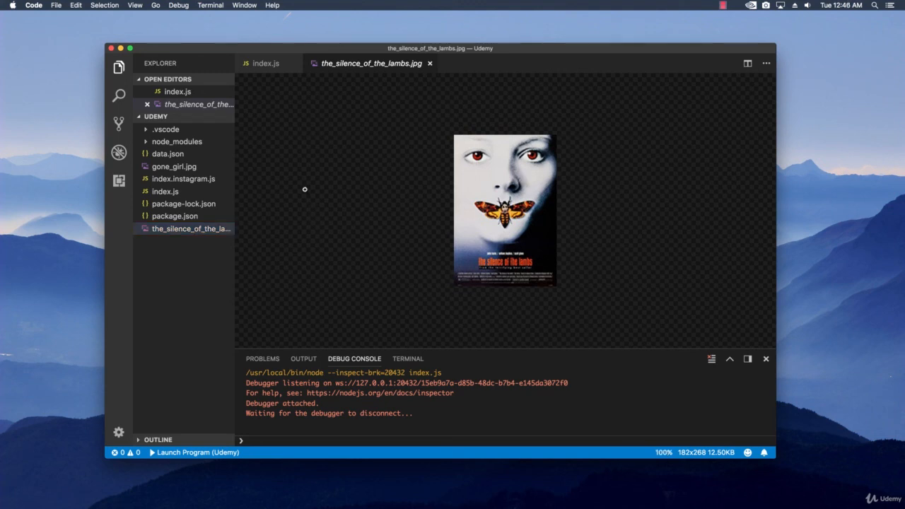
left_click(265, 62)
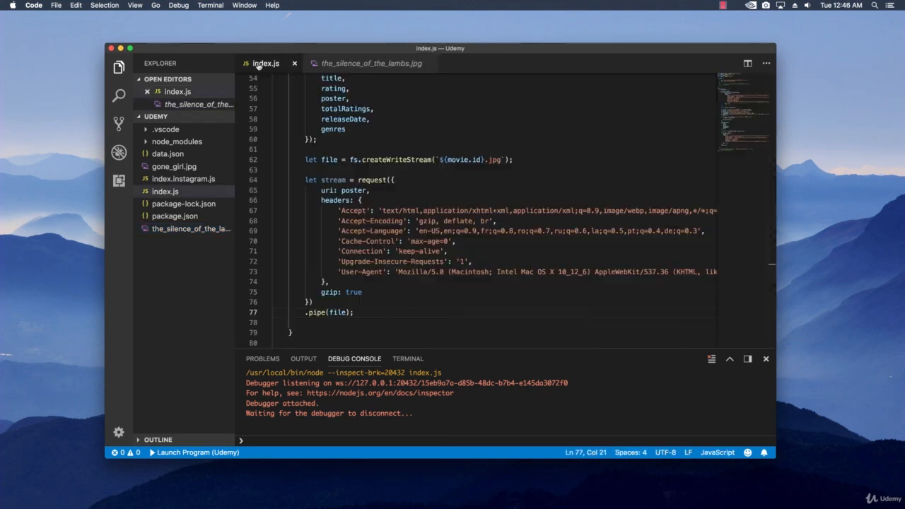
Step: Uncomment the gone_girl entry in URLS, save, and rerun the scraper for both movies
scroll("up", 3)
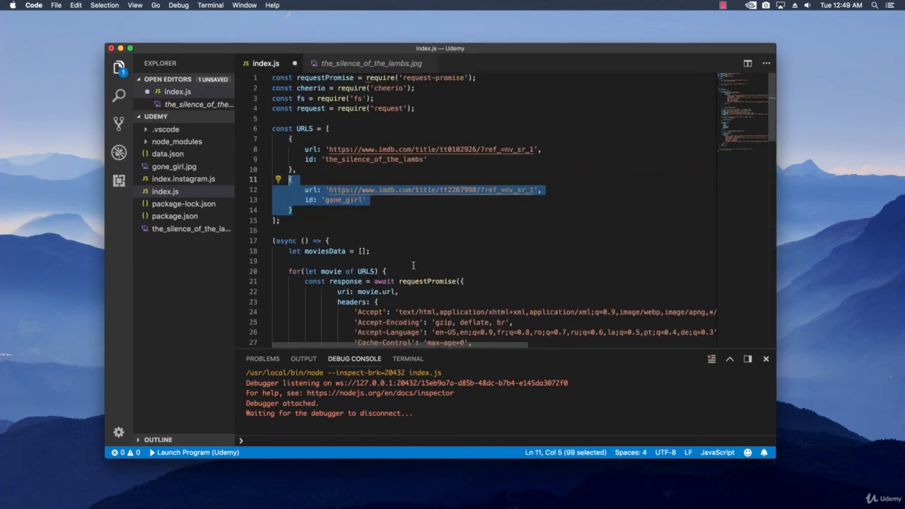
scroll("down", 3)
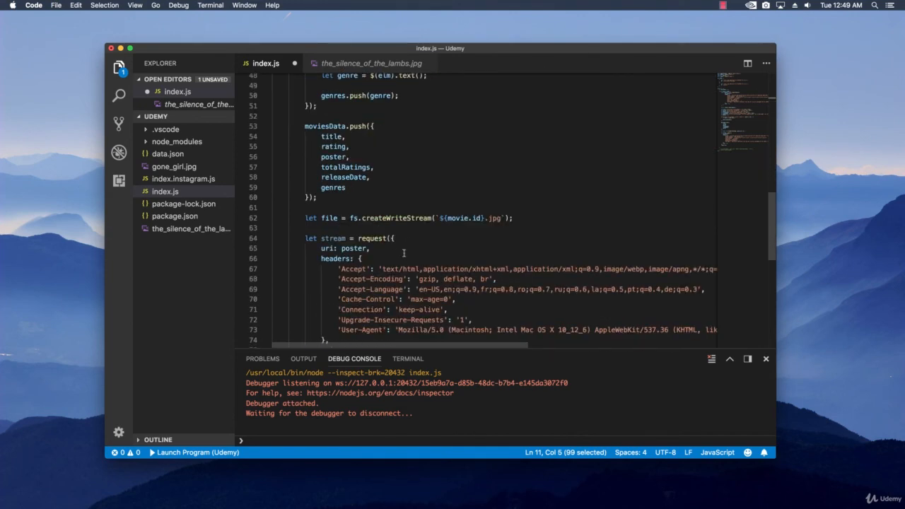
mouse_move(401, 249)
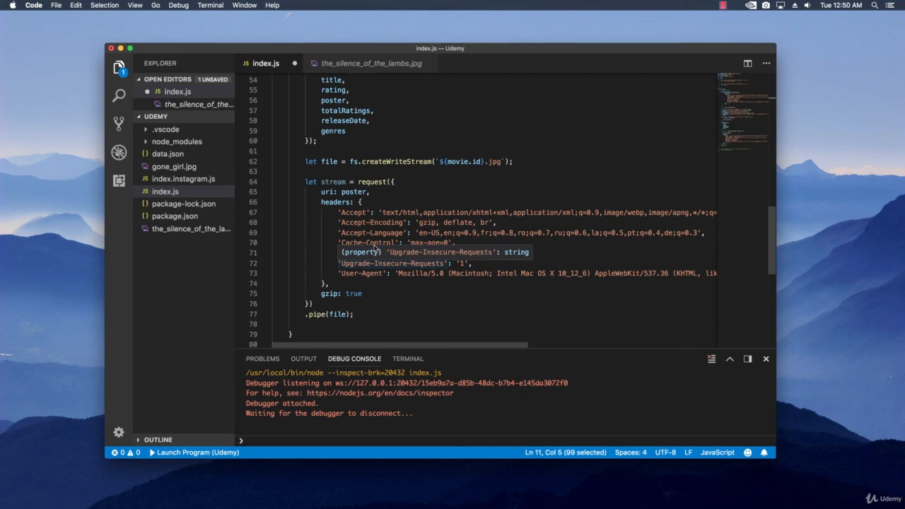
left_click(119, 152)
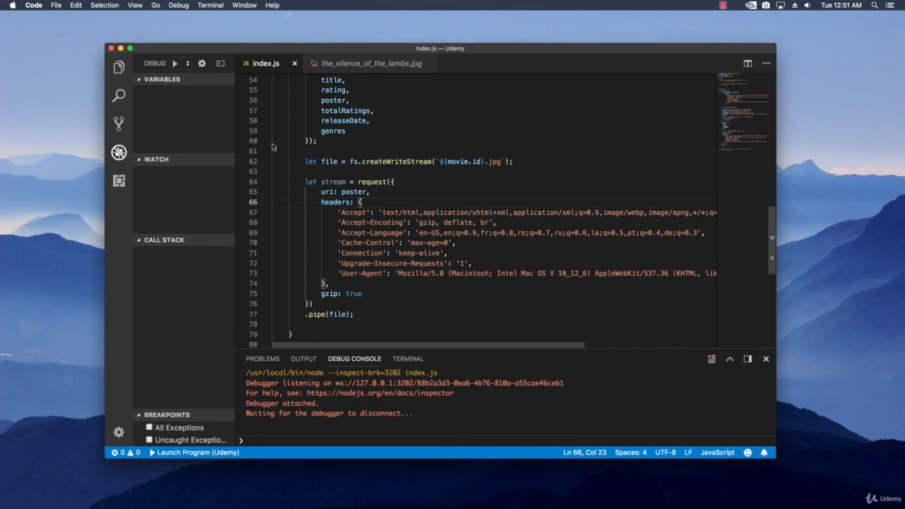
left_click(175, 62)
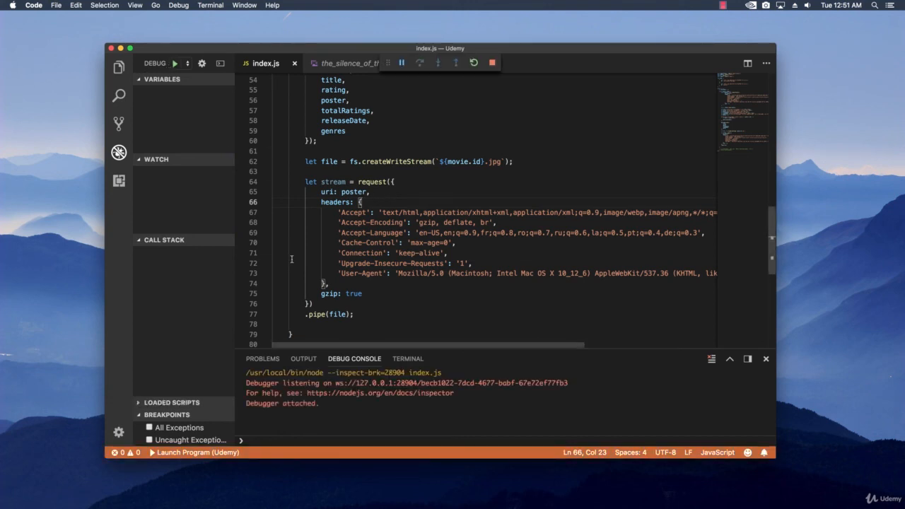
mouse_move(353, 403)
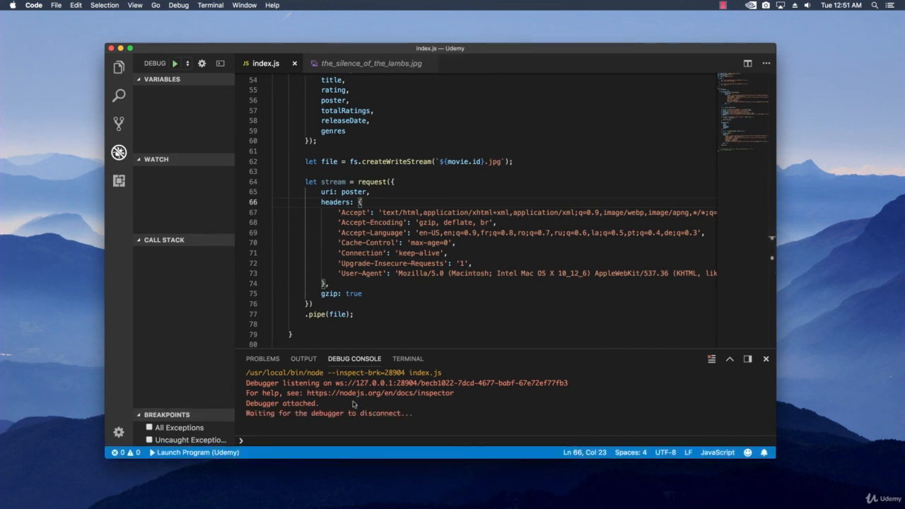
left_click(119, 68)
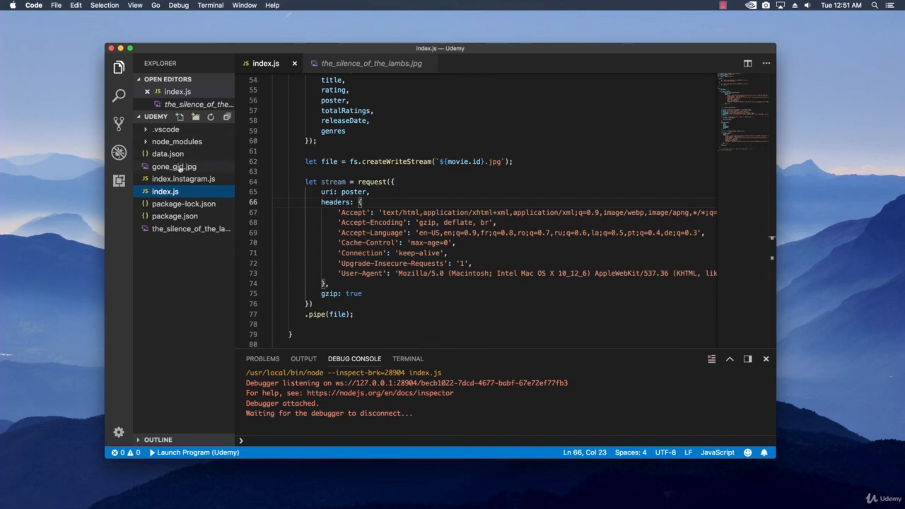
left_click(172, 167)
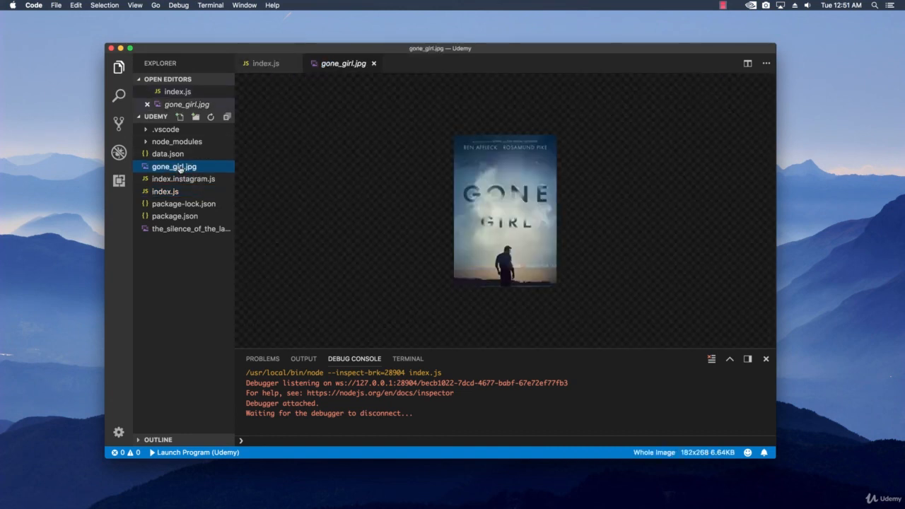
mouse_move(342, 220)
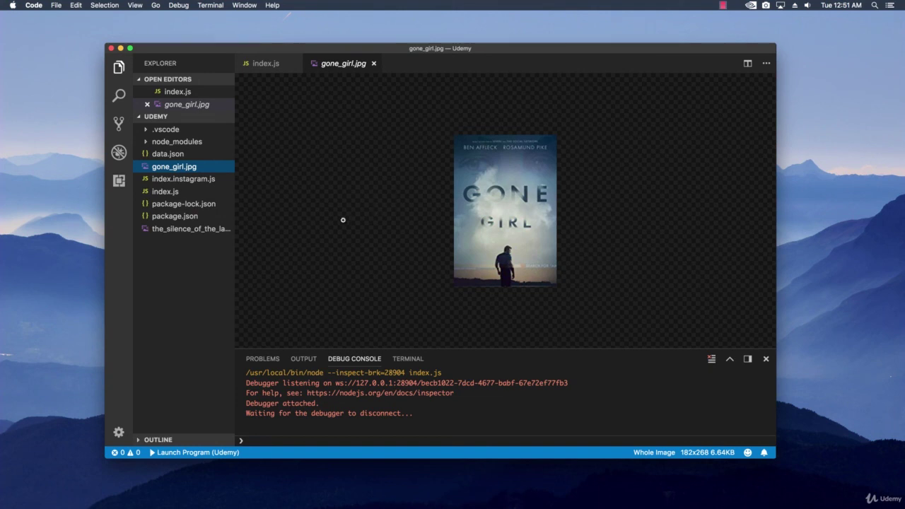
left_click(191, 229)
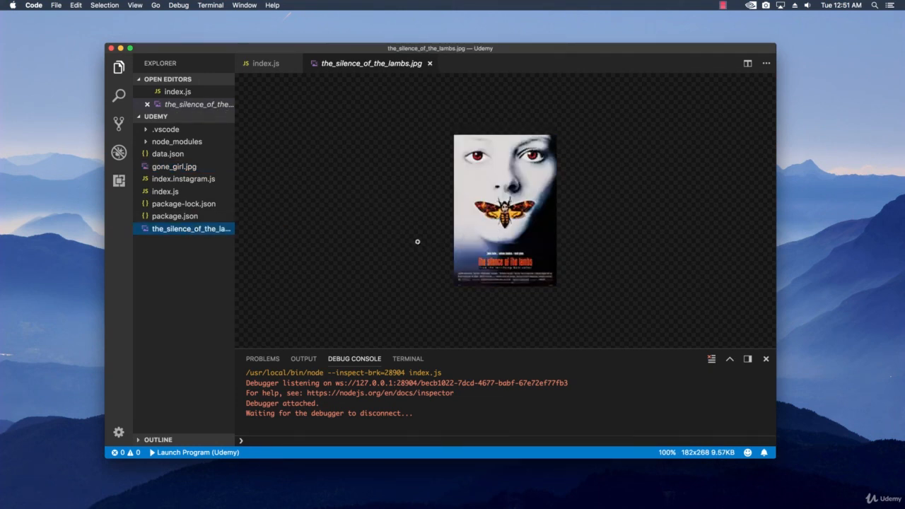
mouse_move(419, 227)
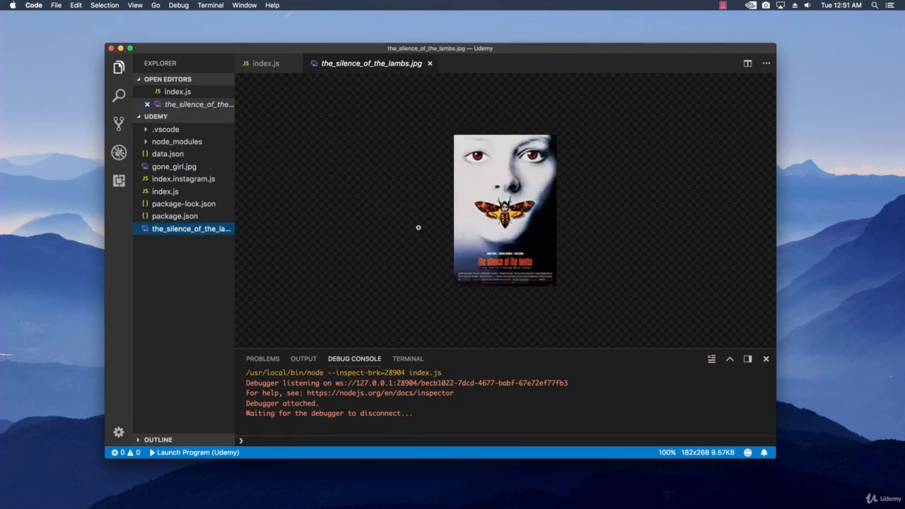
left_click(266, 62)
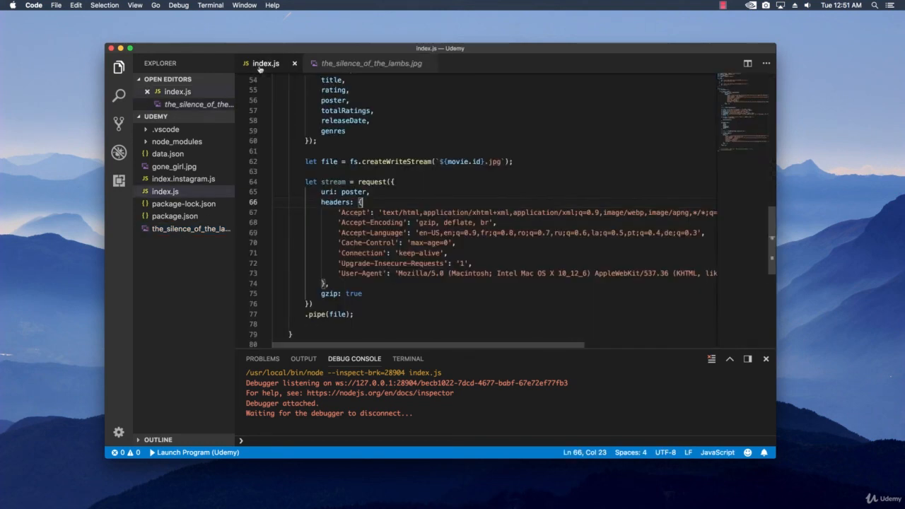
left_click(365, 293)
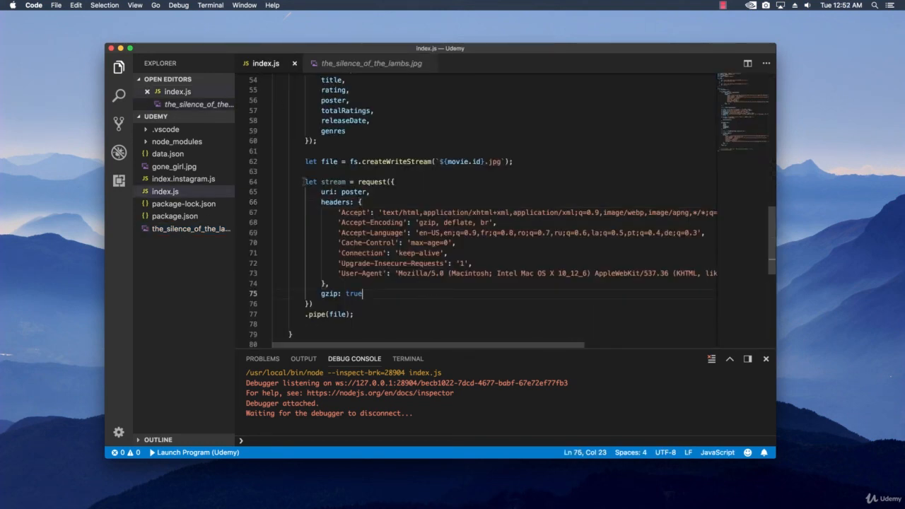